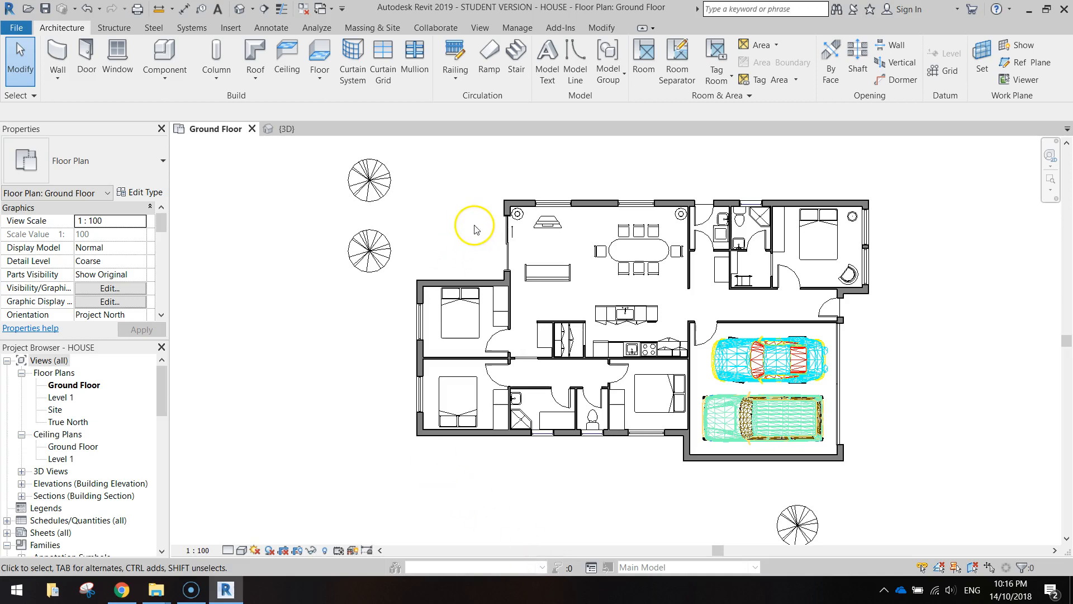
mouse_move(467, 245)
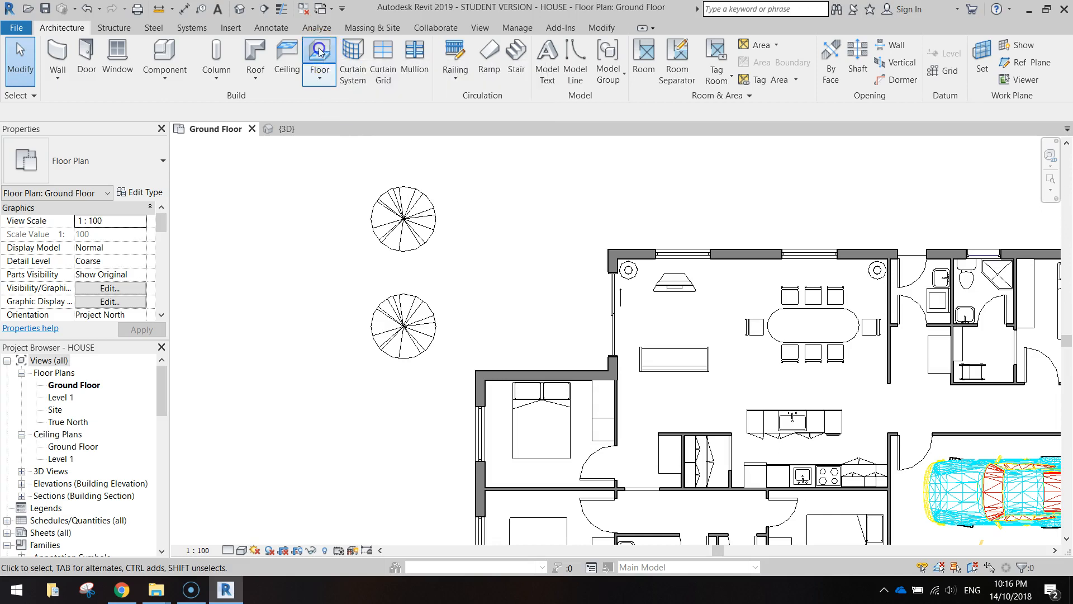
- Start a floor sketch and pick the two walls at the upper-left inset corner
click(318, 54)
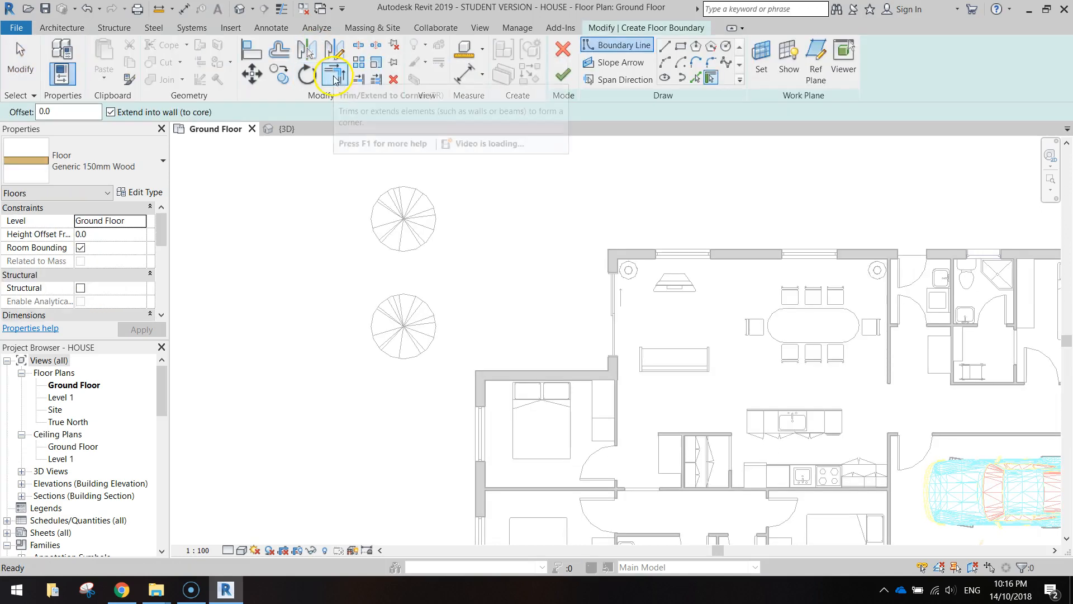
mouse_move(609, 295)
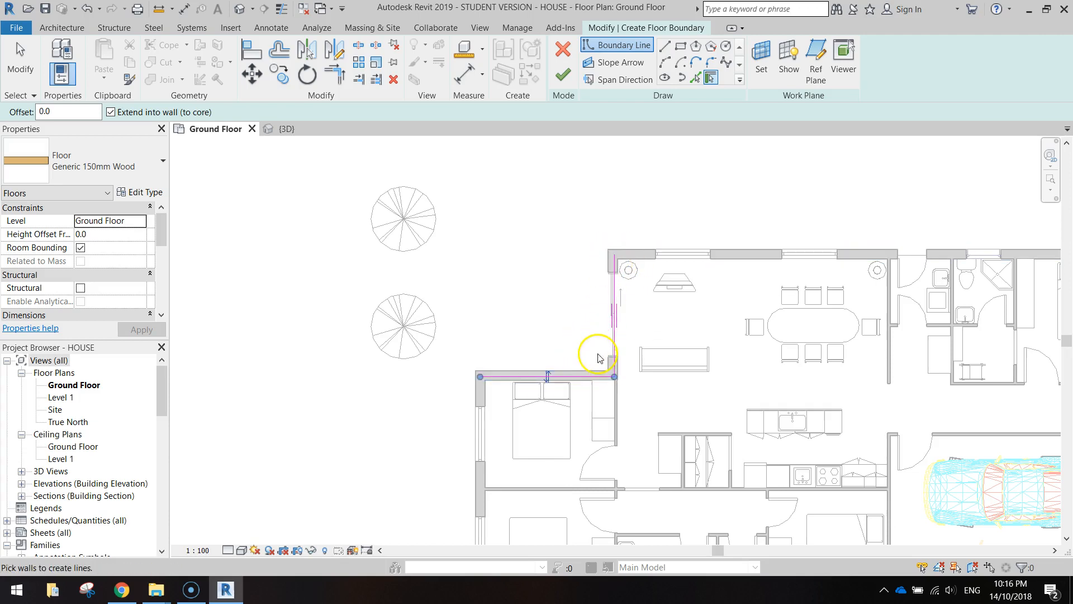
mouse_move(477, 241)
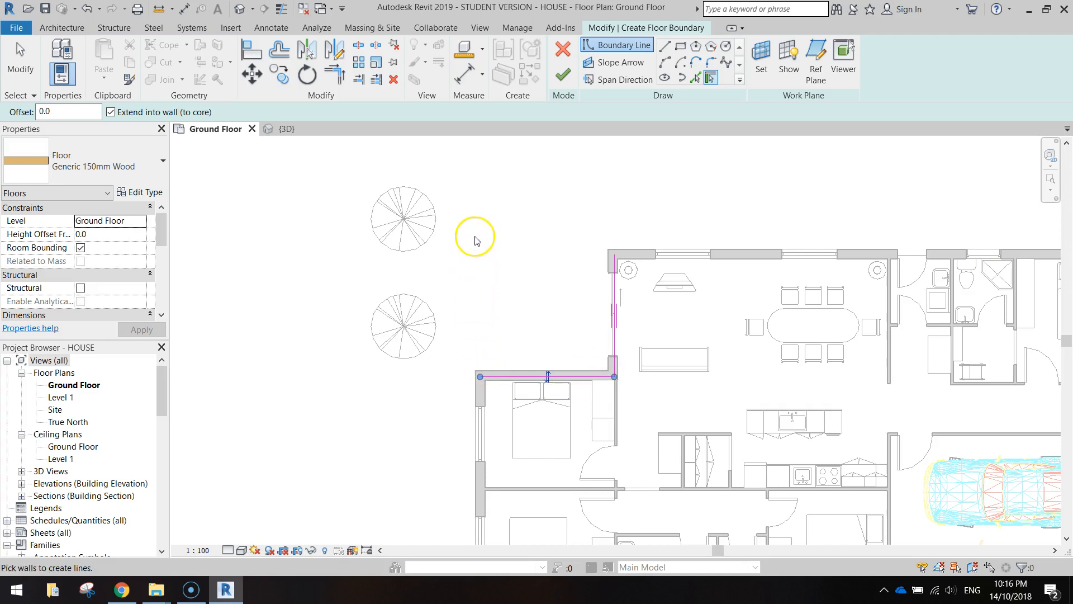
mouse_move(481, 364)
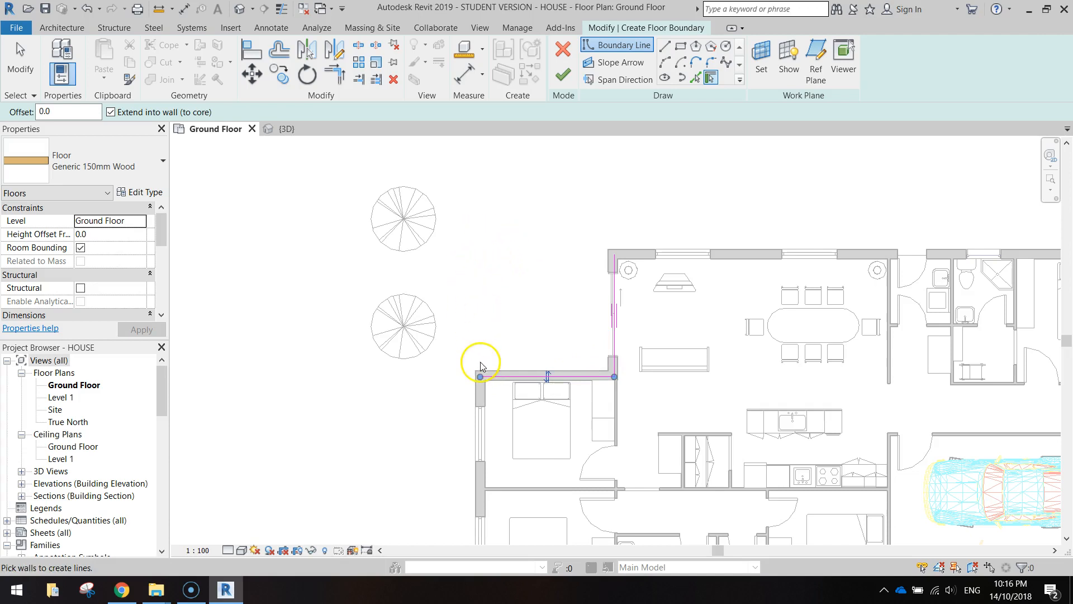
mouse_move(610, 263)
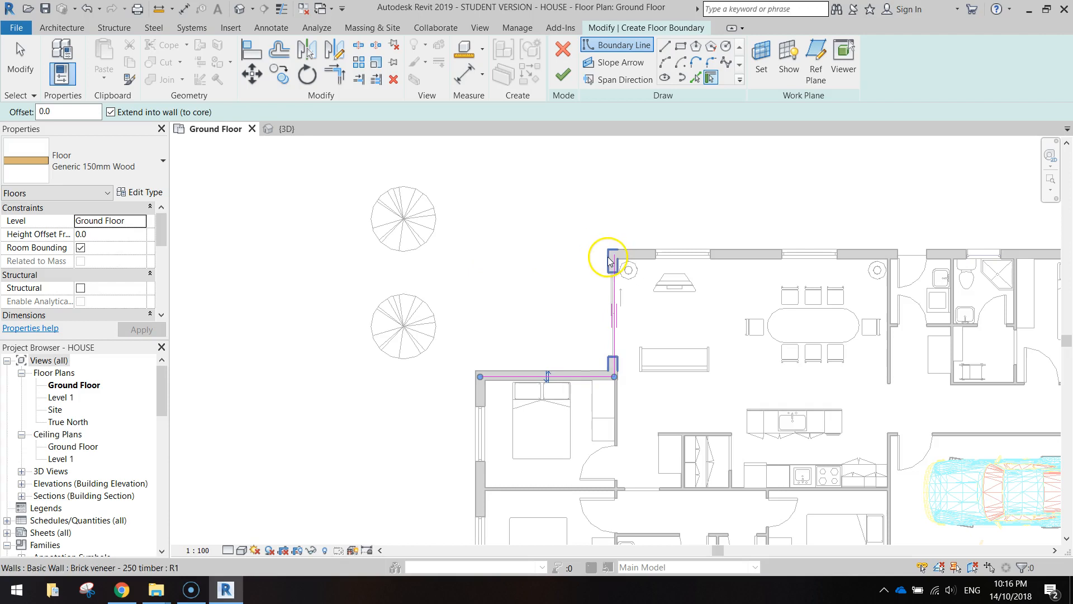
click(695, 46)
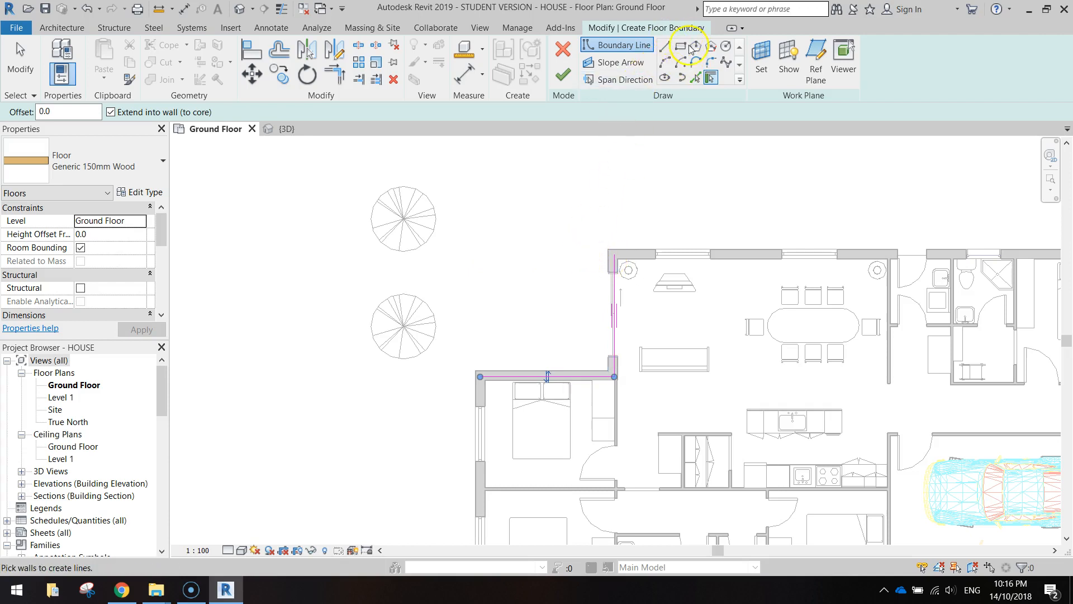
- Draw boundary lines from the top wall corner out about 3535, down, and back to the lower wall
click(664, 46)
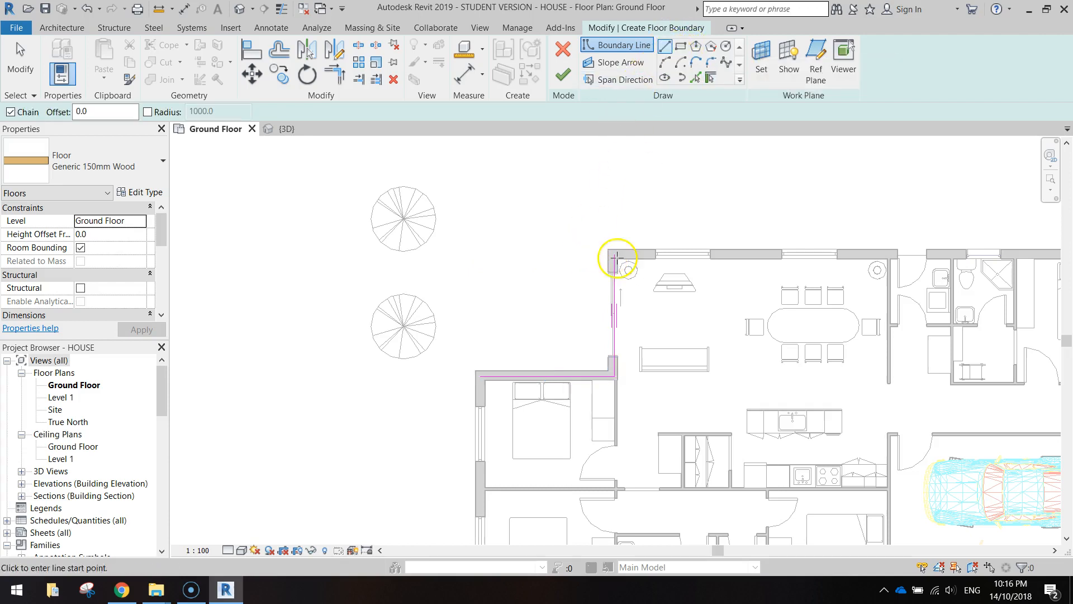
click(481, 288)
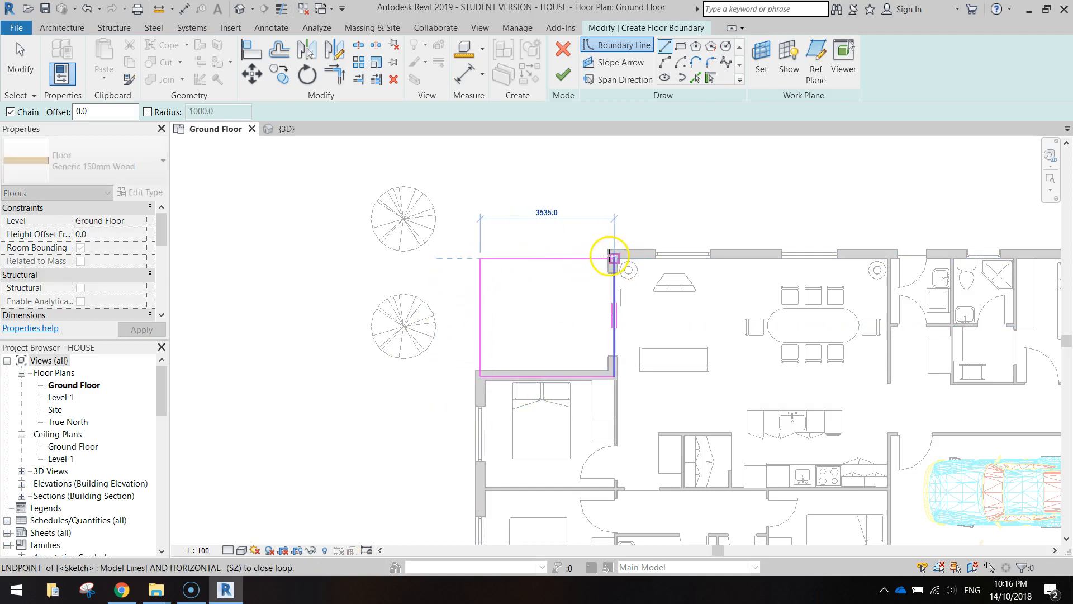
click(609, 257)
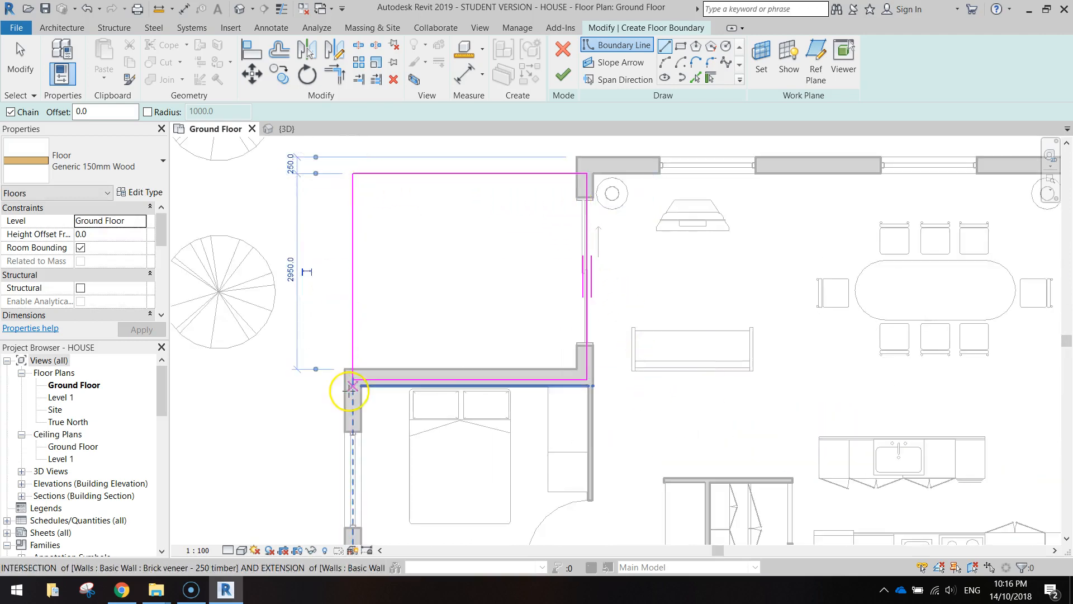
click(164, 161)
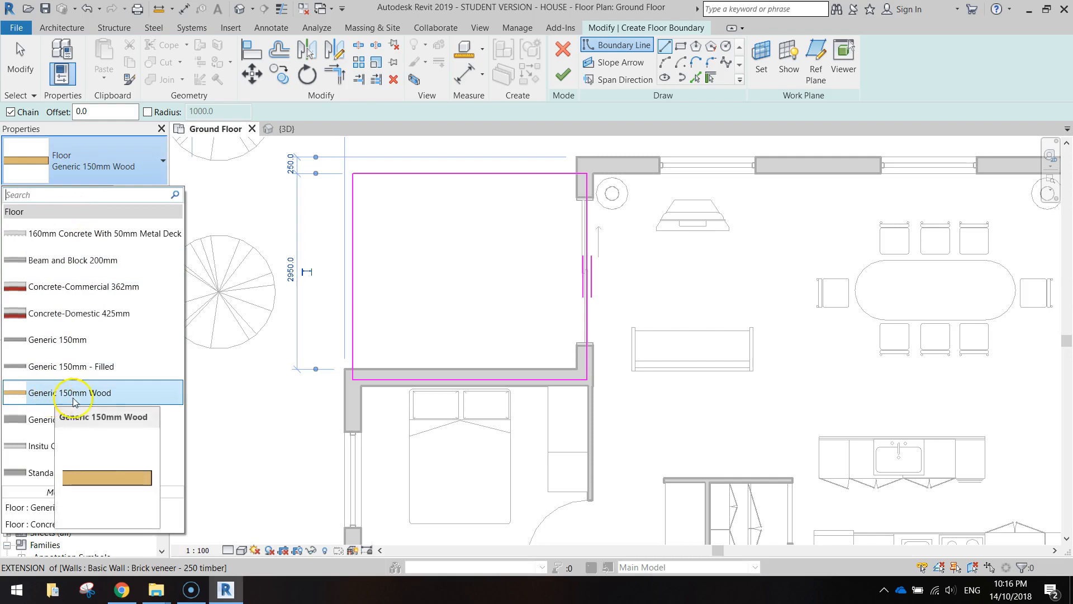
- Keep the Generic 150mm Wood type, finish the floor sketch, and deselect the new floor
click(74, 393)
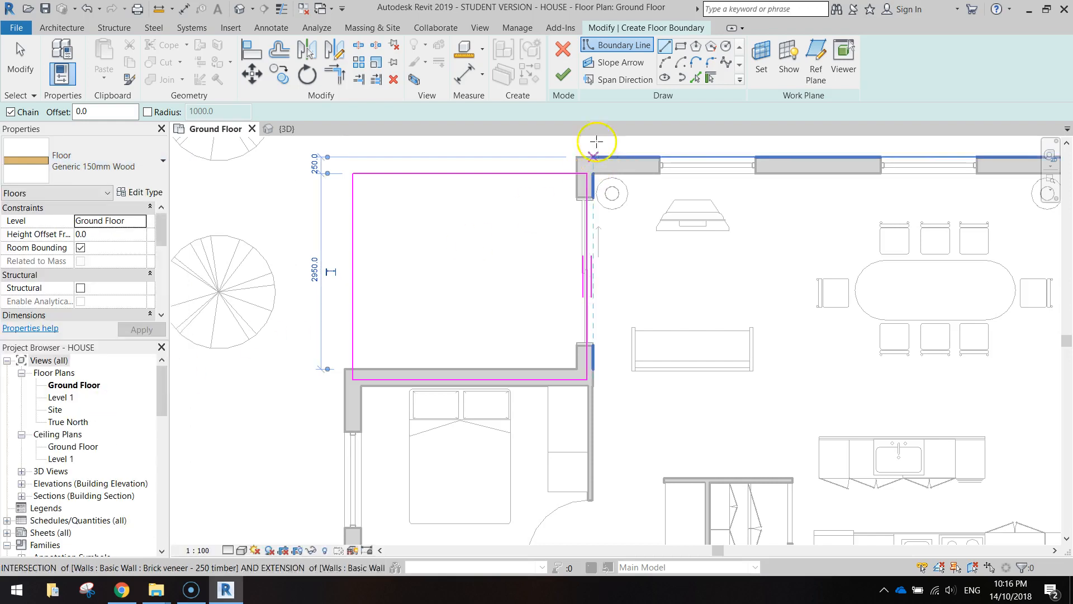
click(562, 74)
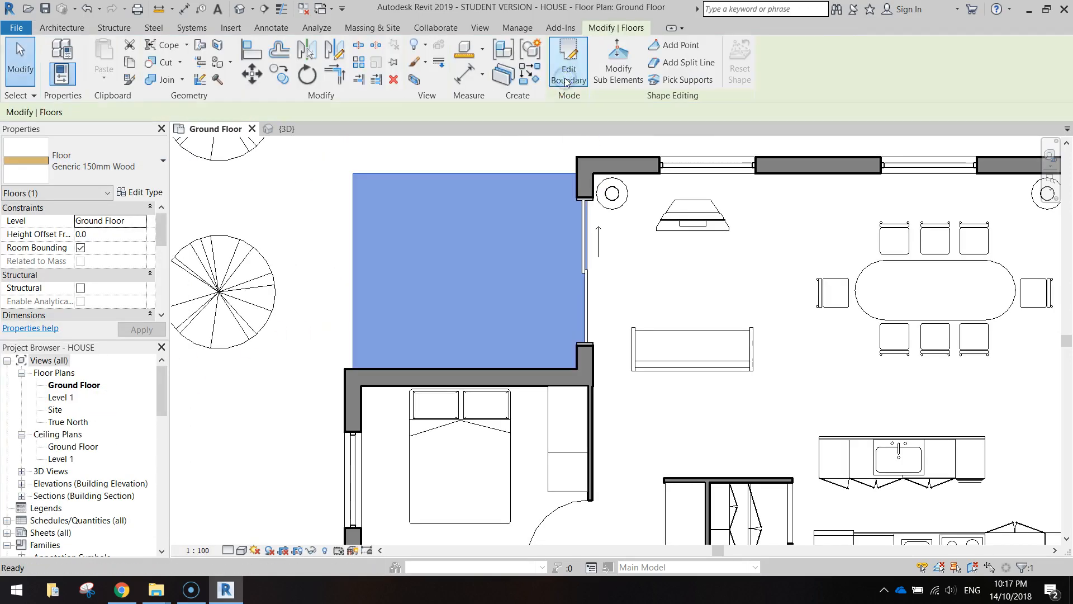
click(568, 61)
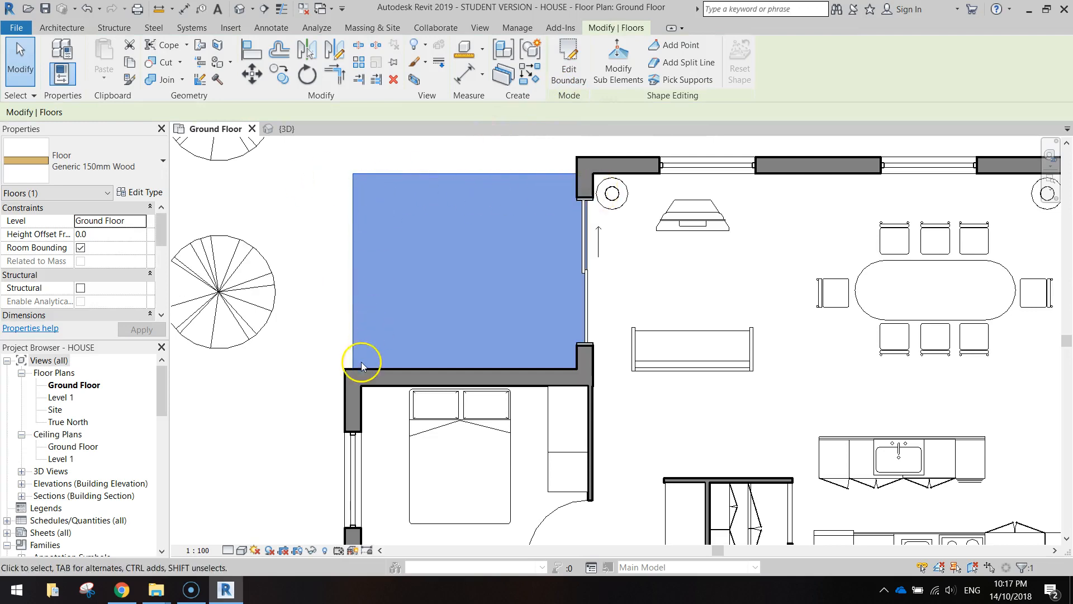
mouse_move(326, 183)
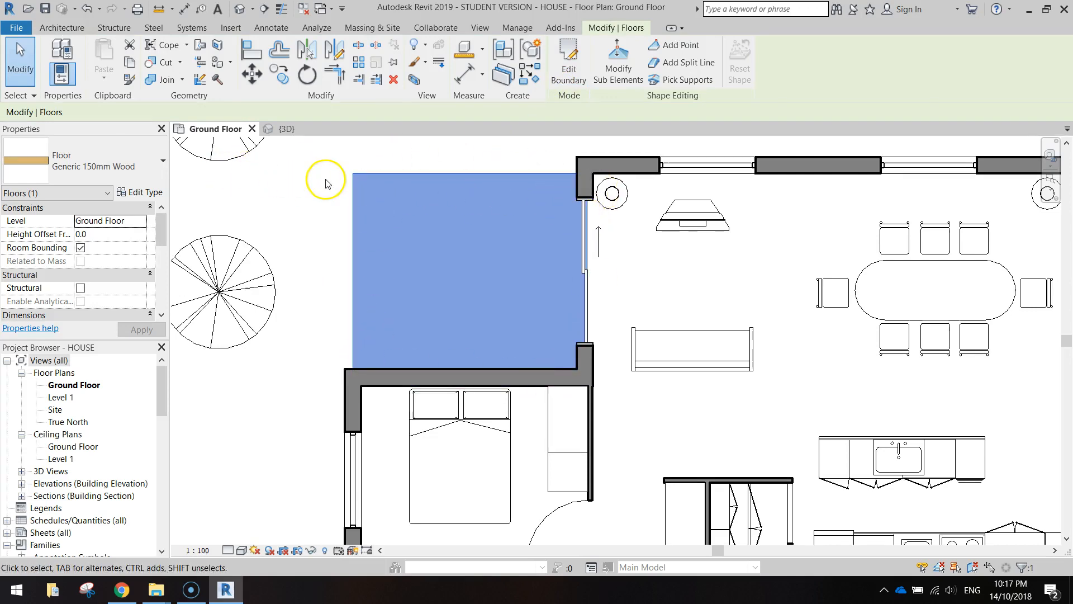
click(327, 183)
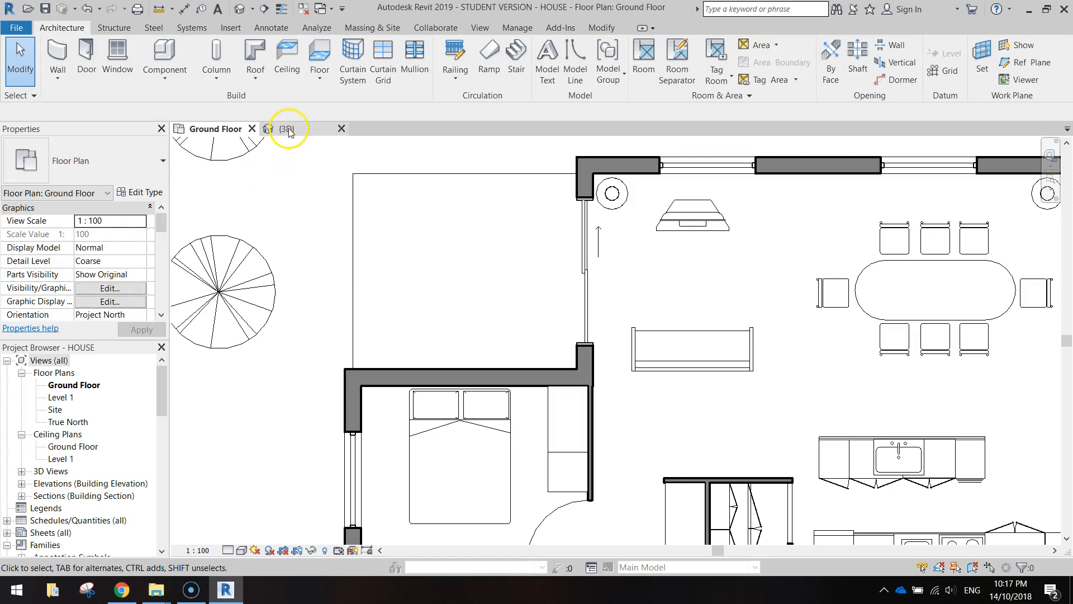
- Switch to the {3D} view to see the wood deck at the recessed entry
click(288, 129)
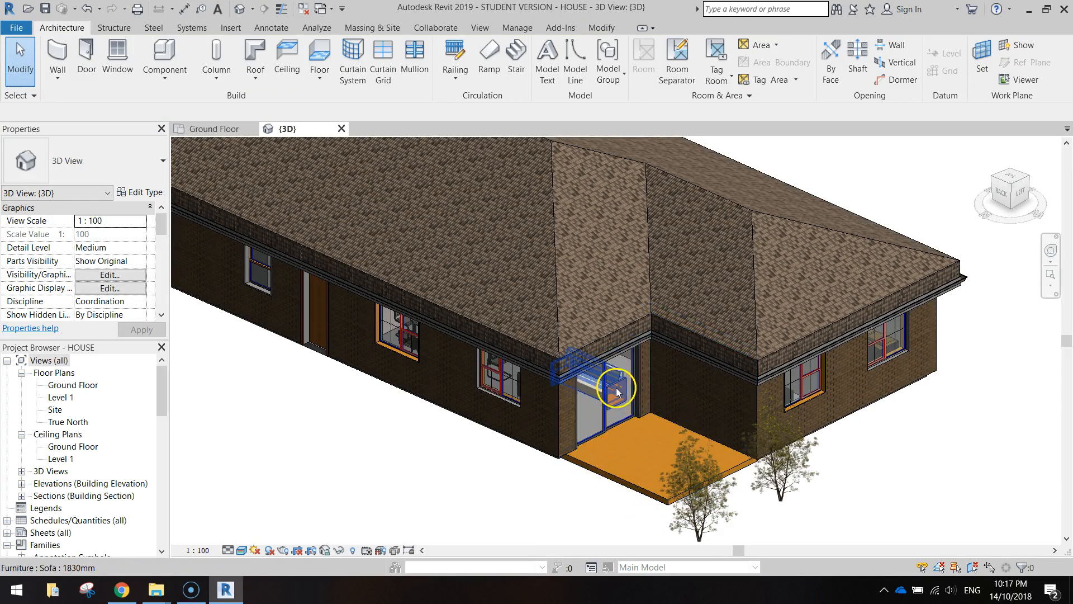
mouse_move(627, 419)
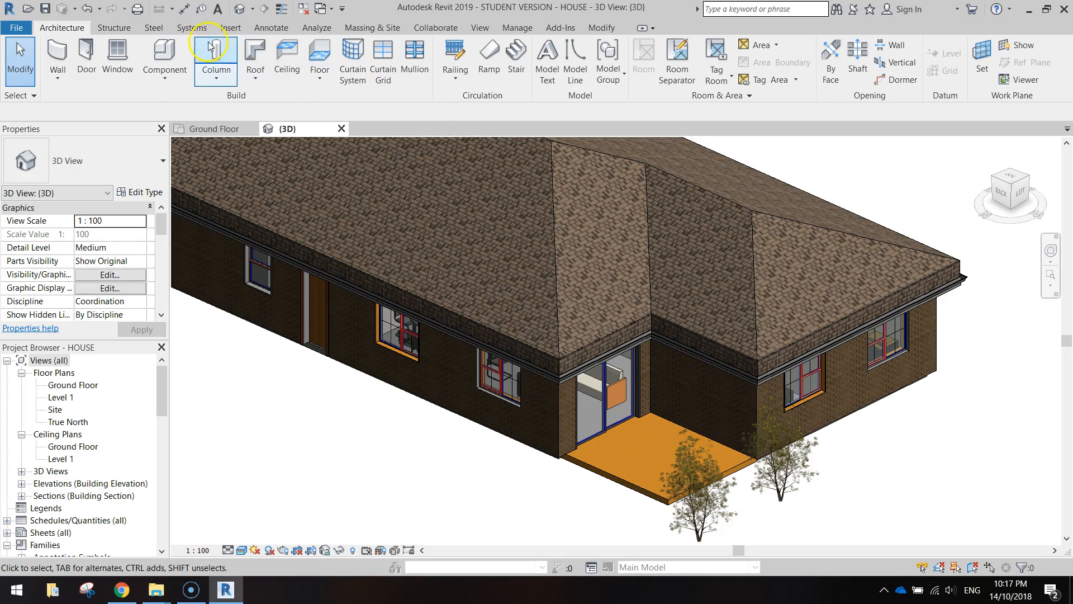
- Load the Wall Pack Light - Exterior family from Lighting > MEP > External
click(230, 27)
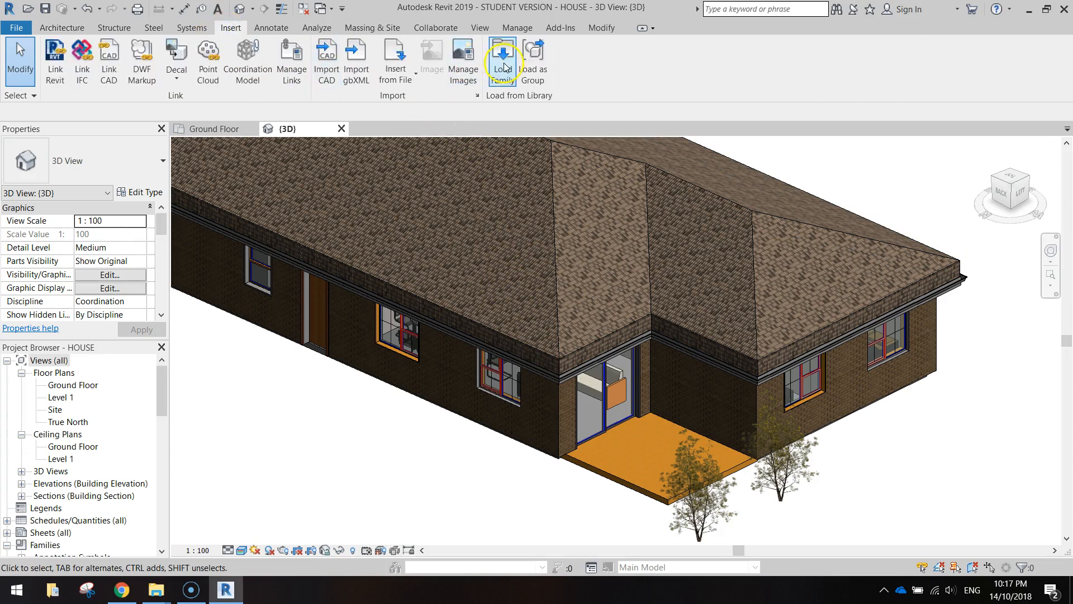
click(503, 58)
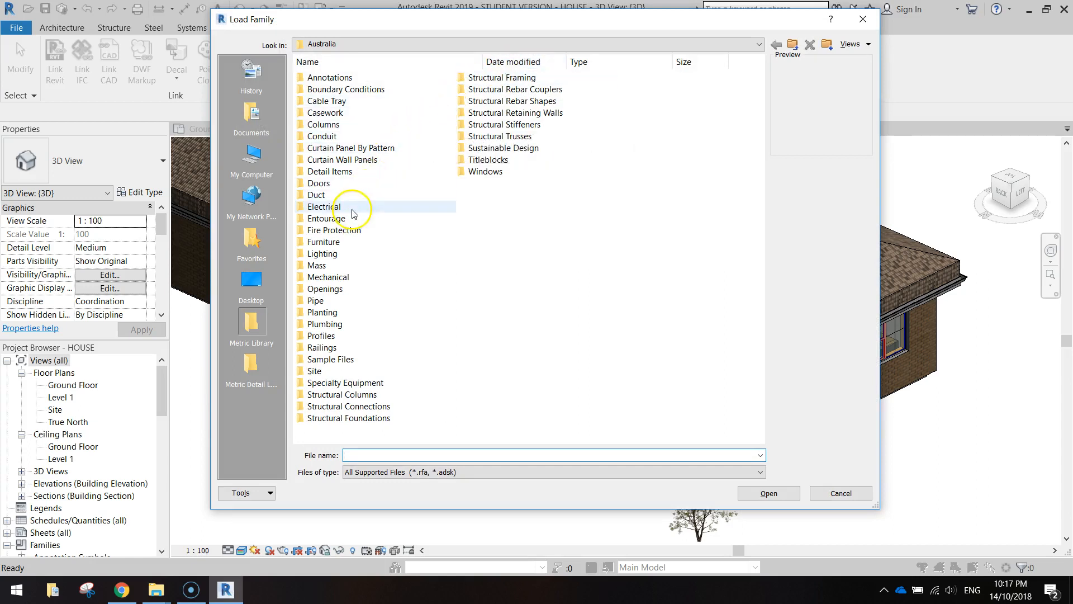
double_click(323, 254)
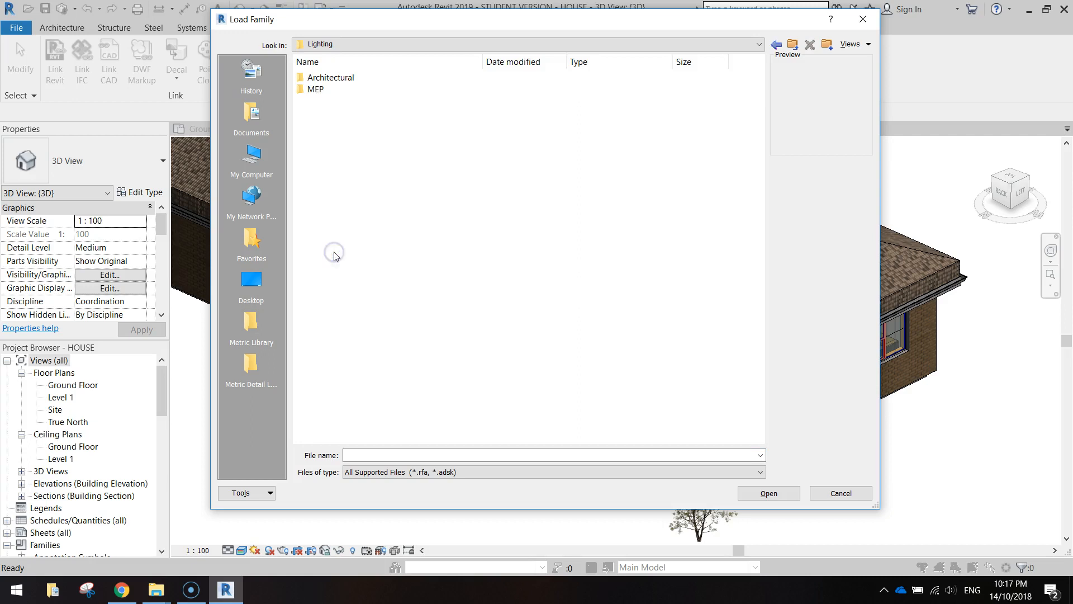
double_click(322, 89)
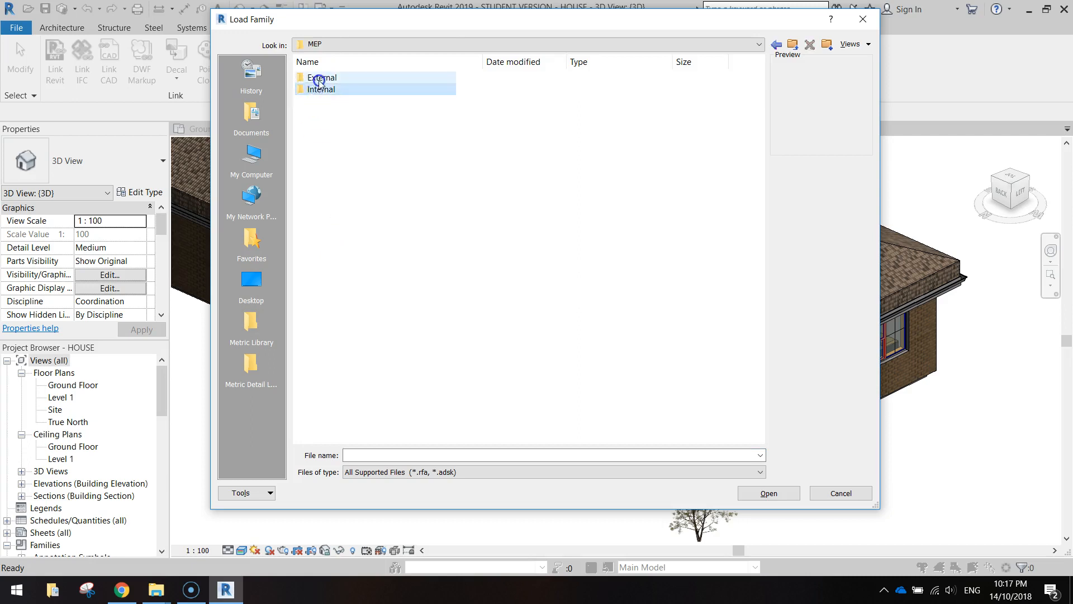
double_click(322, 77)
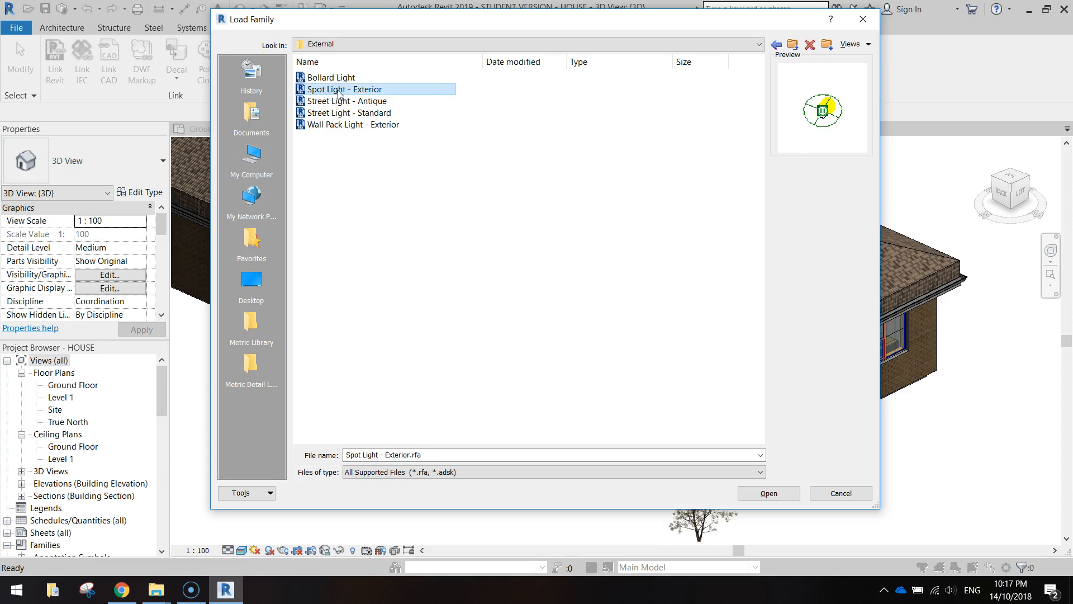
click(768, 493)
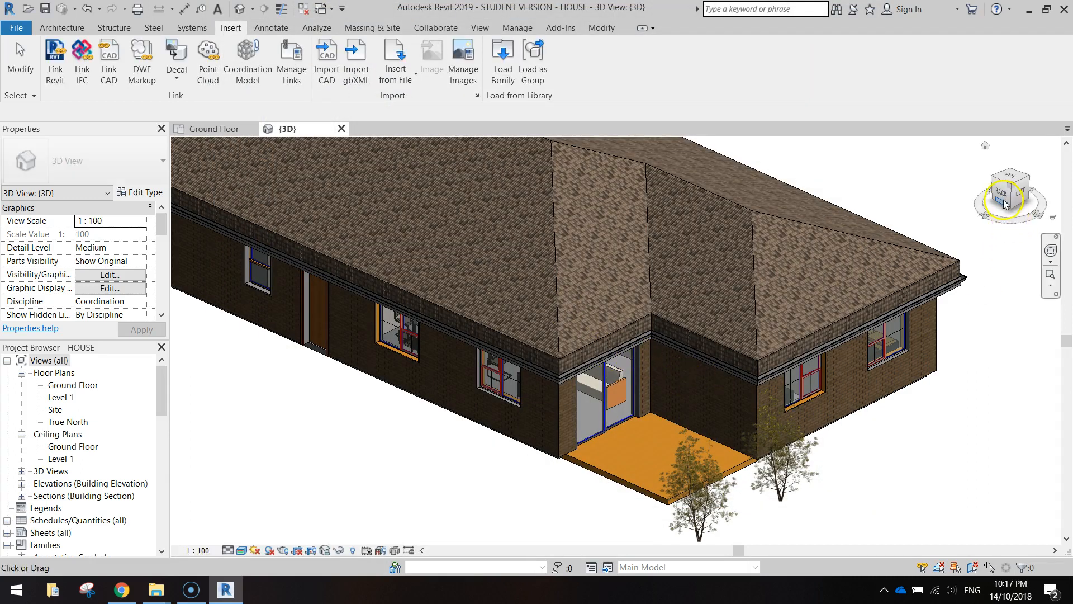
- Set the 3D view to the ViewCube's BACK face, showing the wall, windows and tree
click(1008, 197)
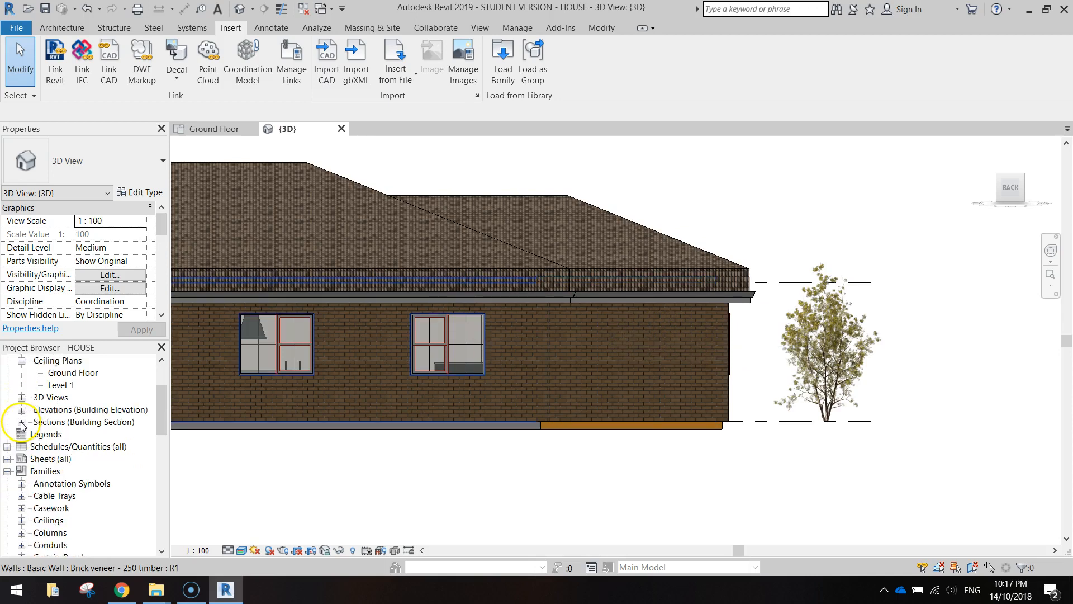
- Browse the Lighting Fixtures types and start placing the 120V Wall Pack Light - Exterior
scroll(down, 3)
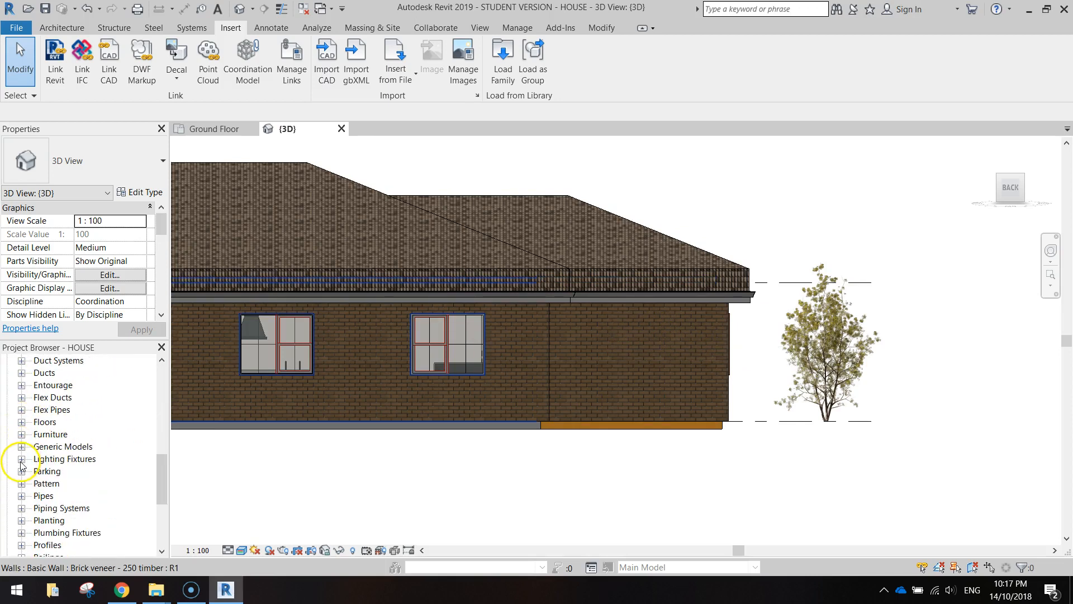
click(22, 458)
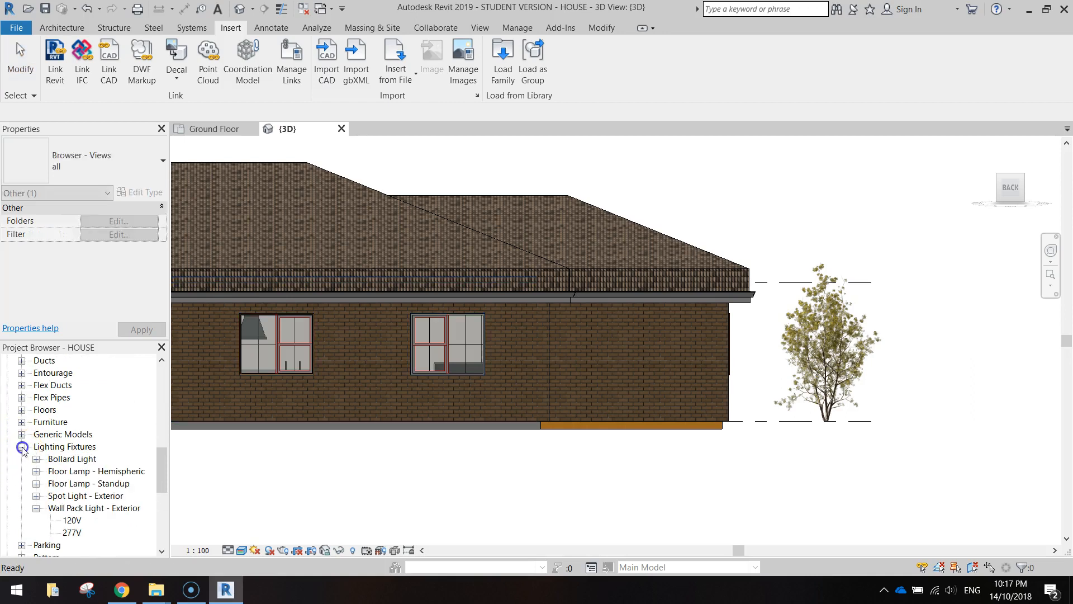
scroll(down, 3)
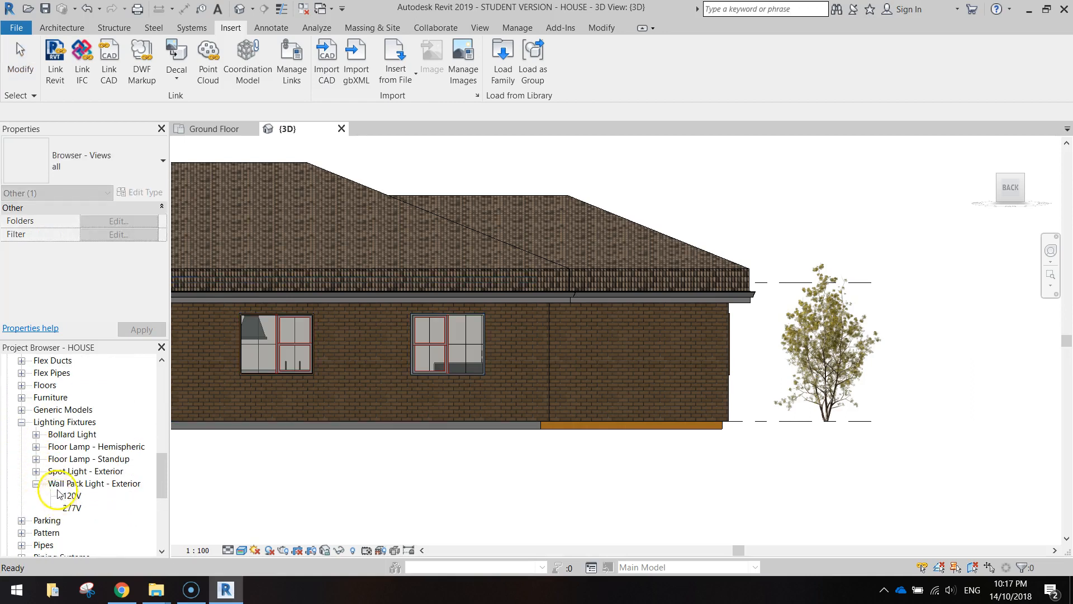
click(36, 470)
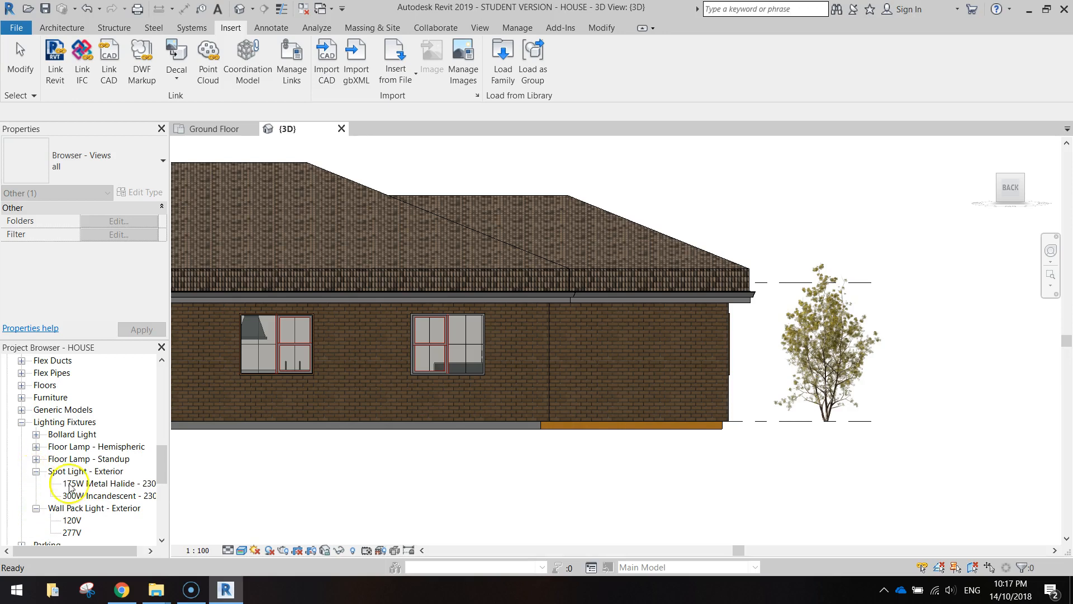
click(107, 483)
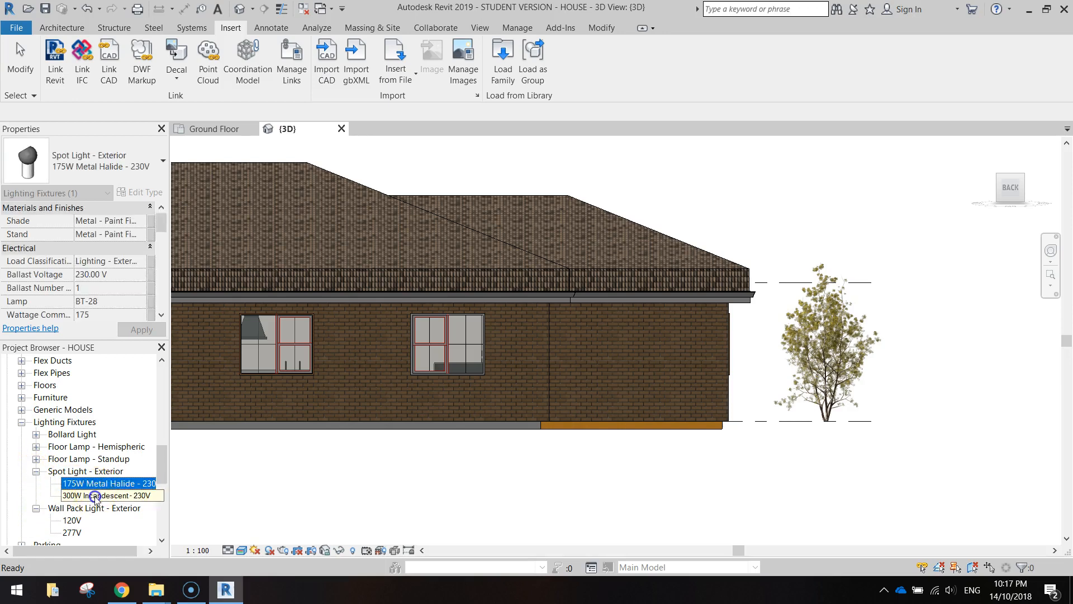
click(108, 496)
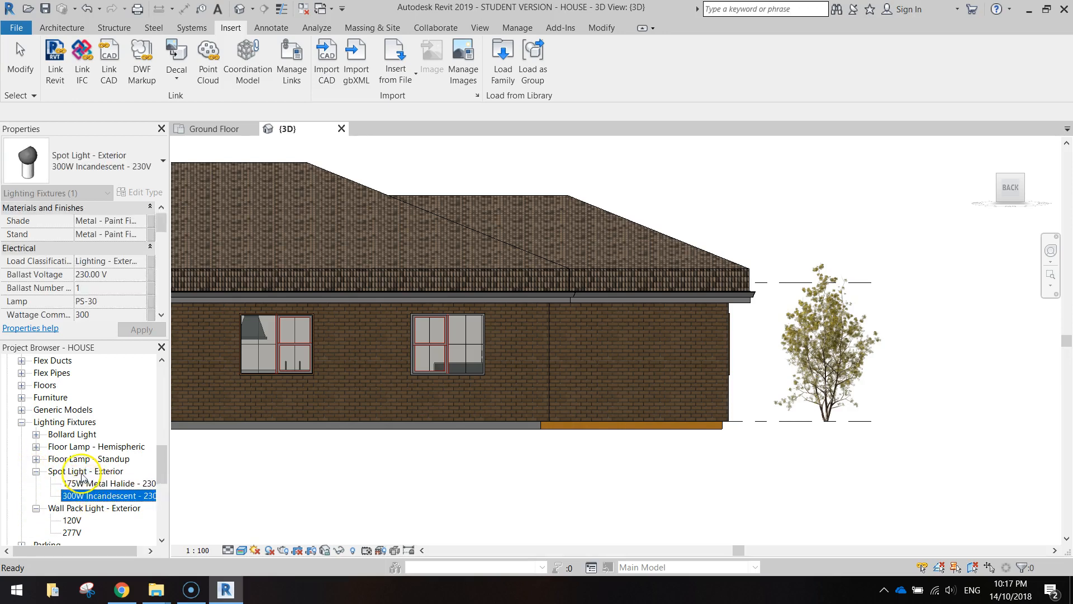
click(70, 495)
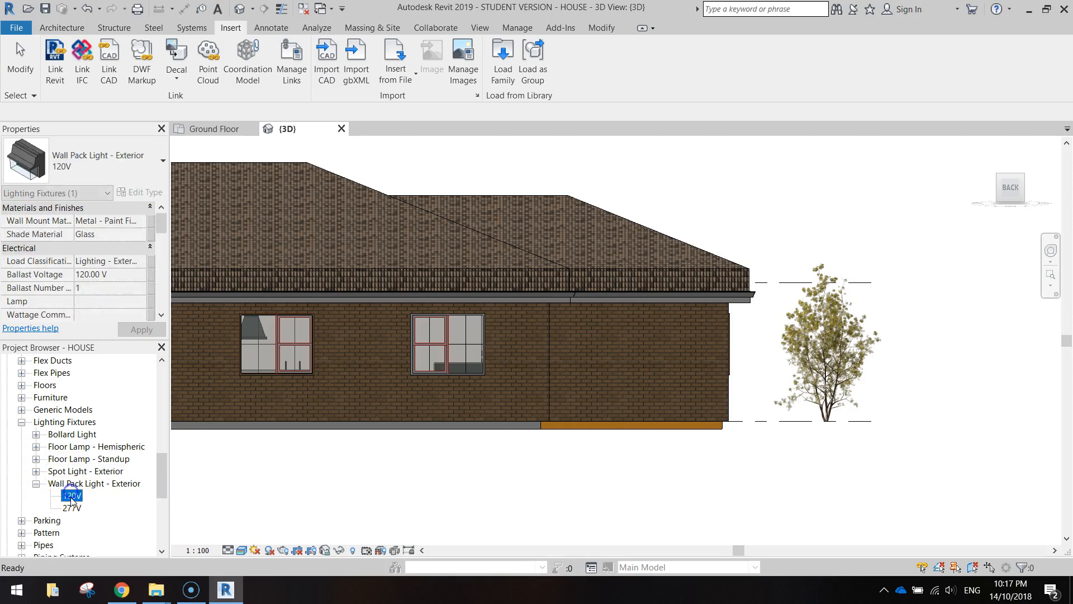
double_click(71, 495)
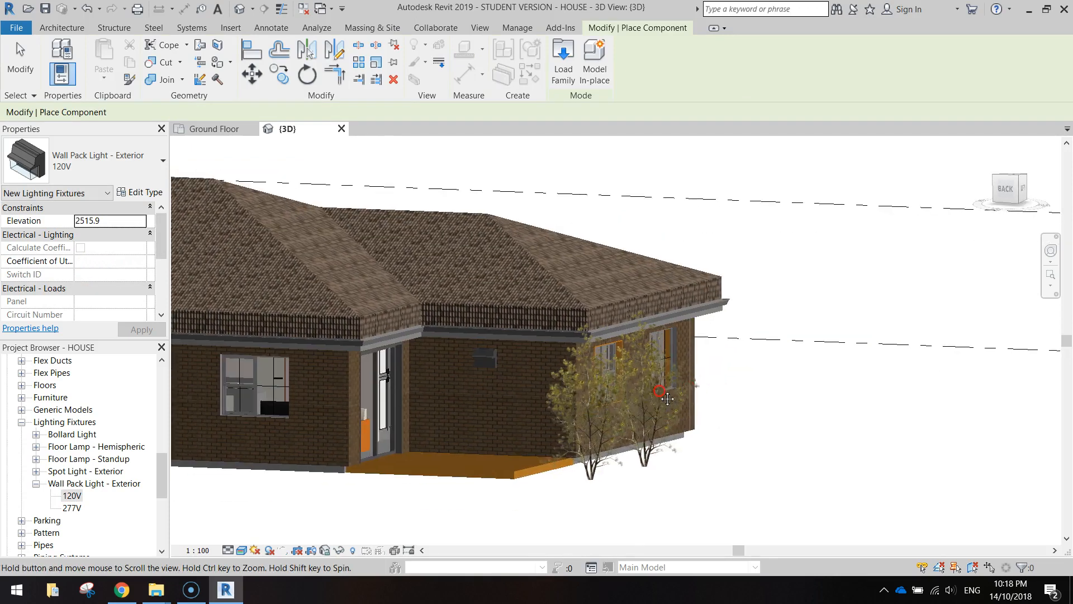
- Load the Table-Round family from the Australia library's Furniture > Tables folder
click(562, 61)
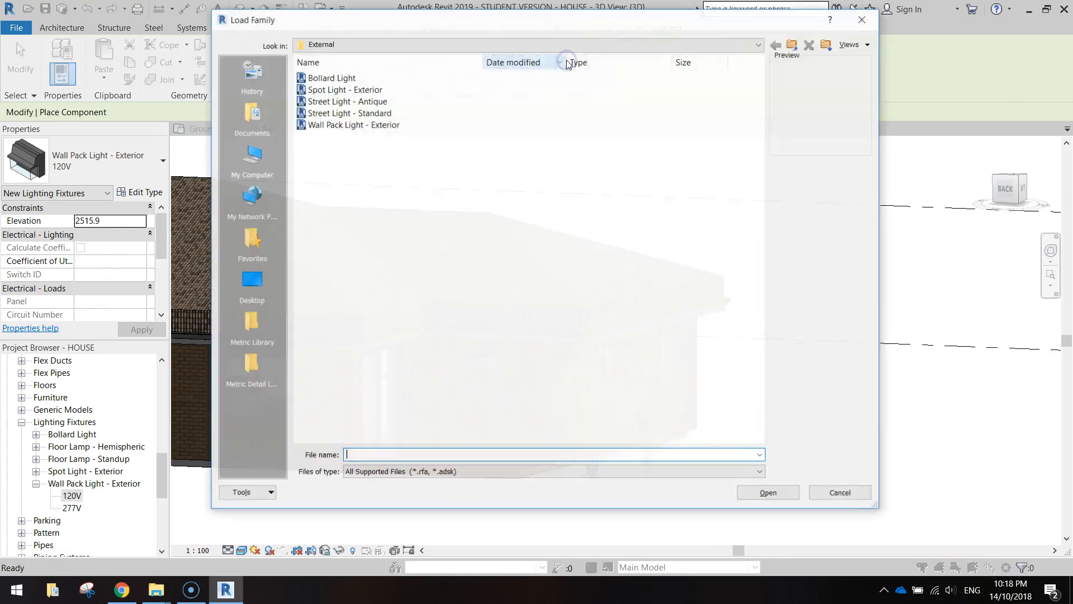
click(776, 45)
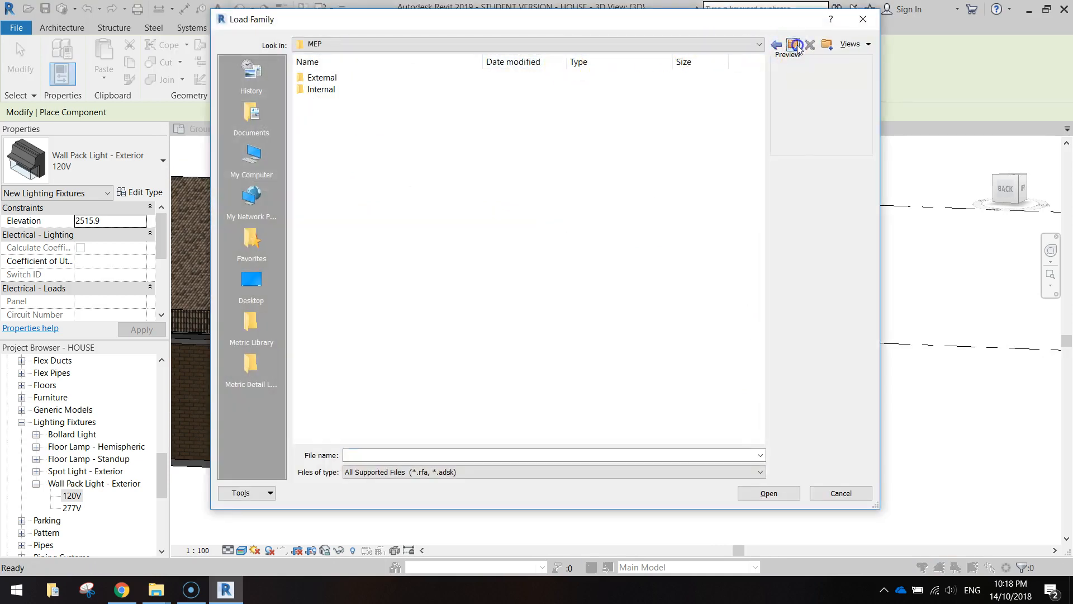
click(775, 44)
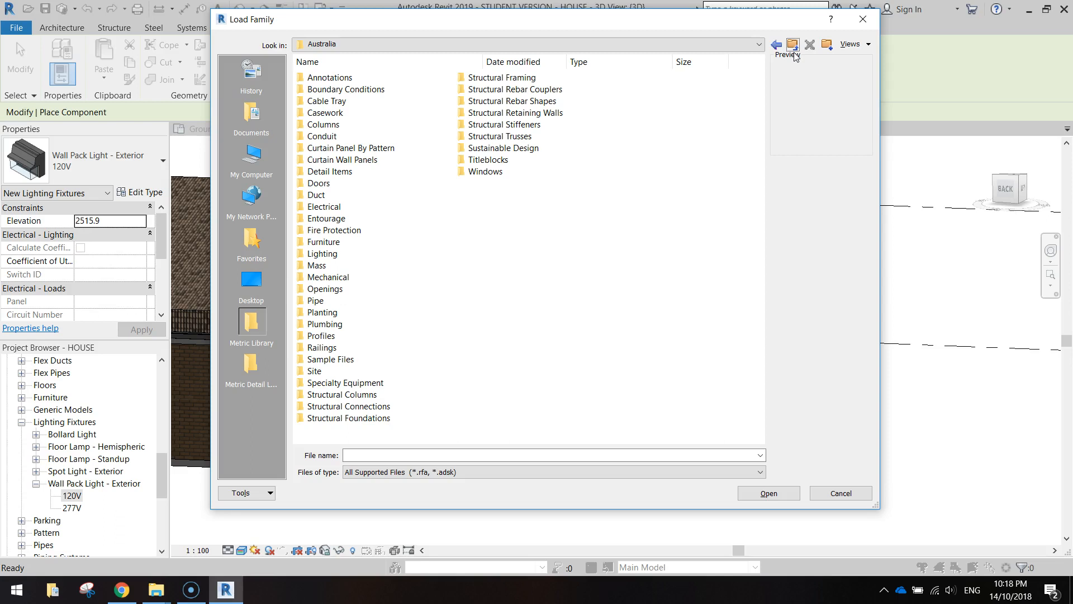
double_click(323, 241)
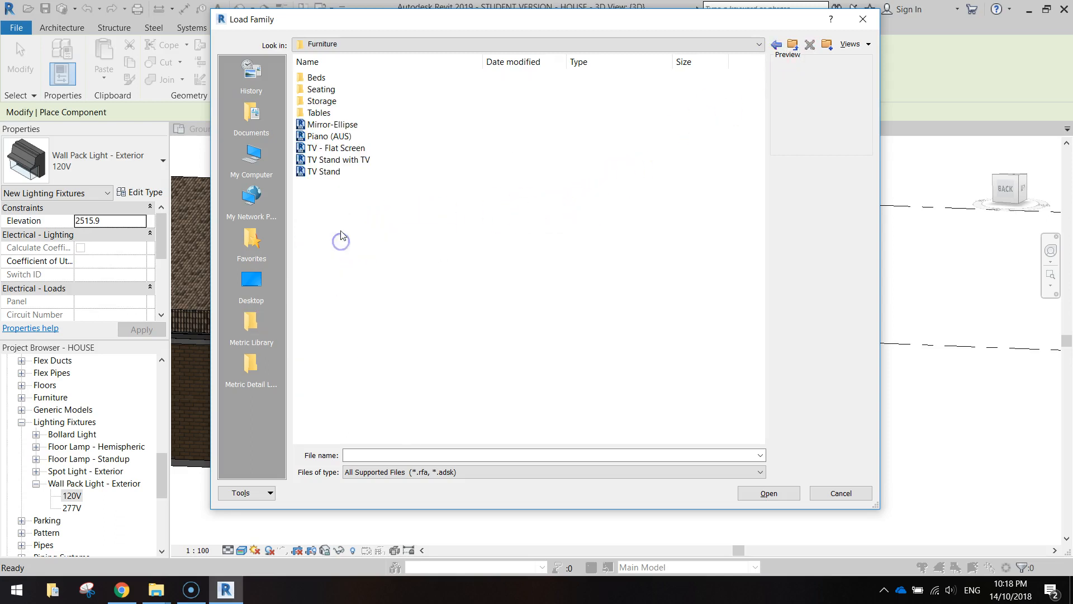
double_click(318, 112)
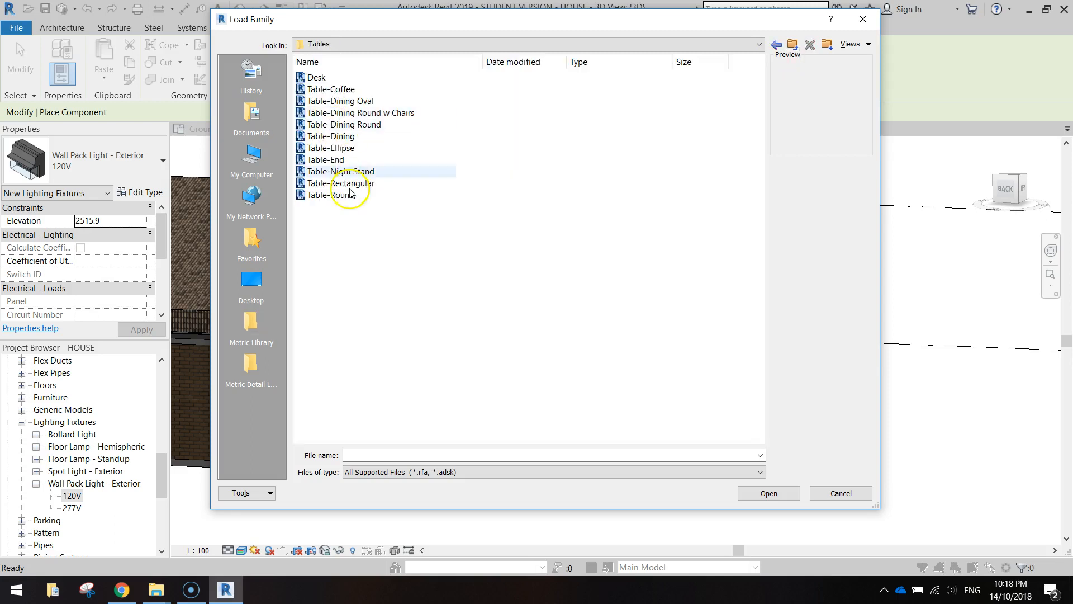
click(328, 194)
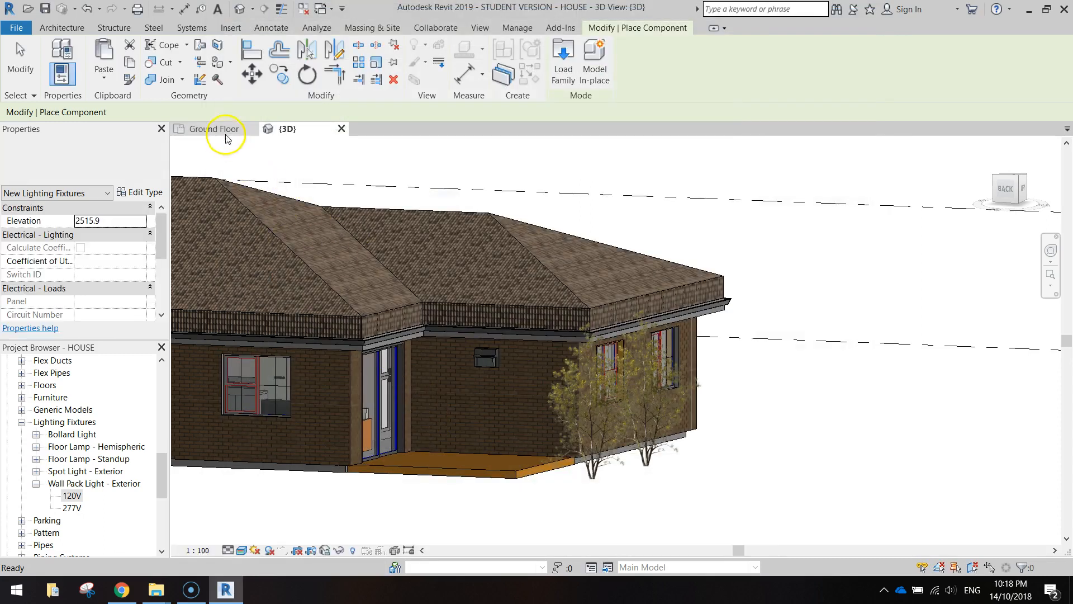
- On the Ground Floor plan, place 0915mm Diameter Table-Round tables on the deck
click(216, 129)
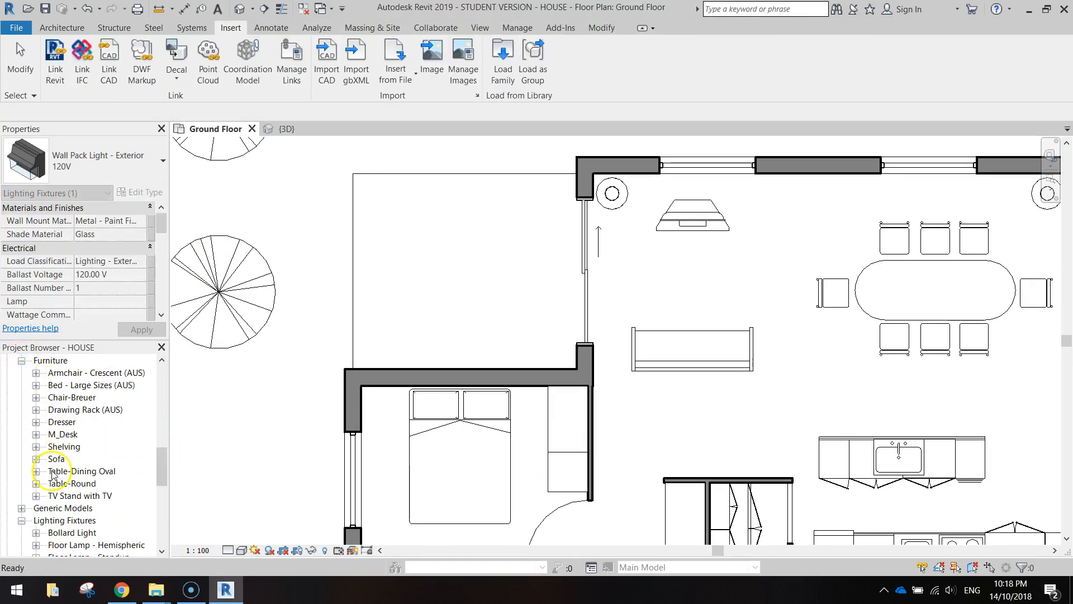
click(36, 483)
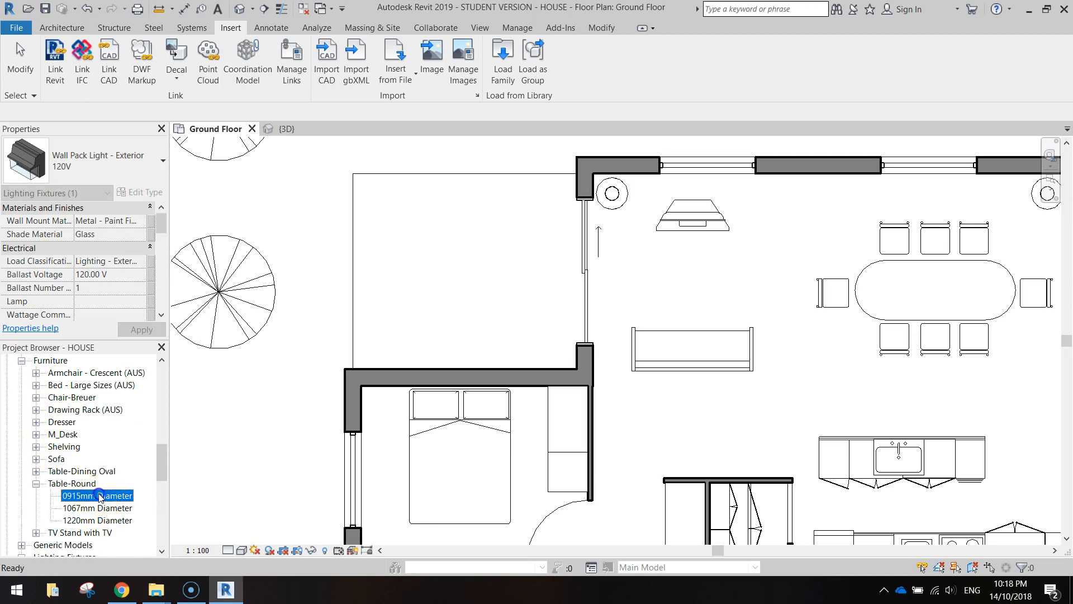
double_click(96, 496)
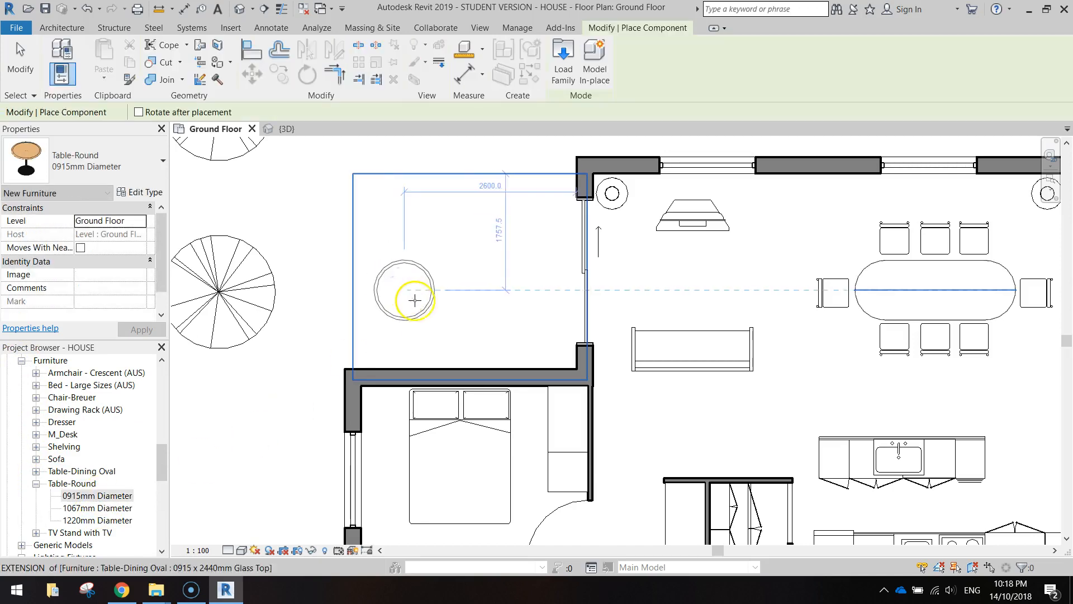
click(404, 290)
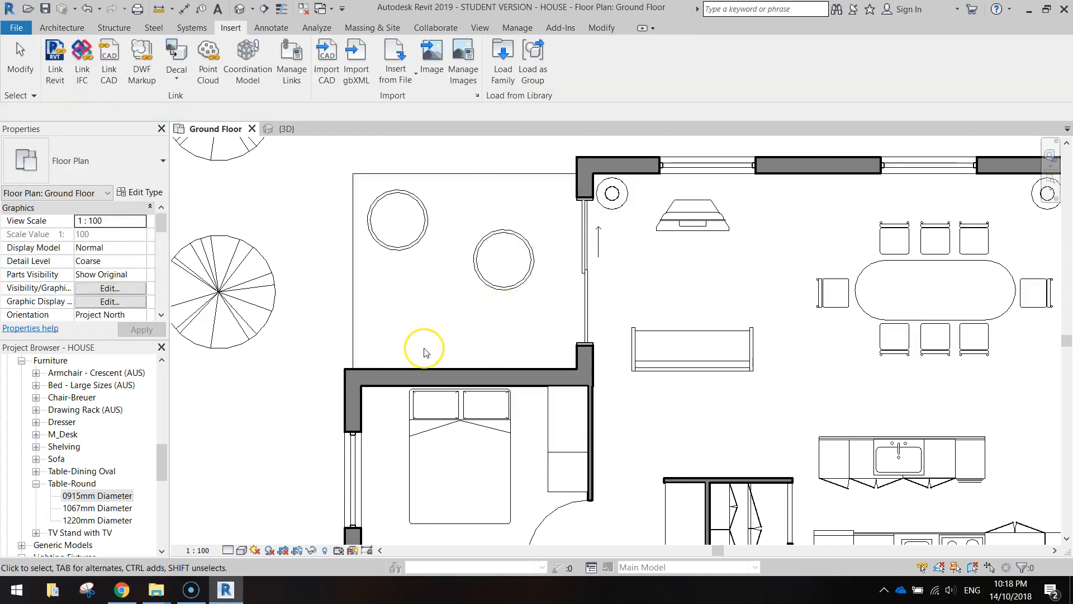
mouse_move(455, 351)
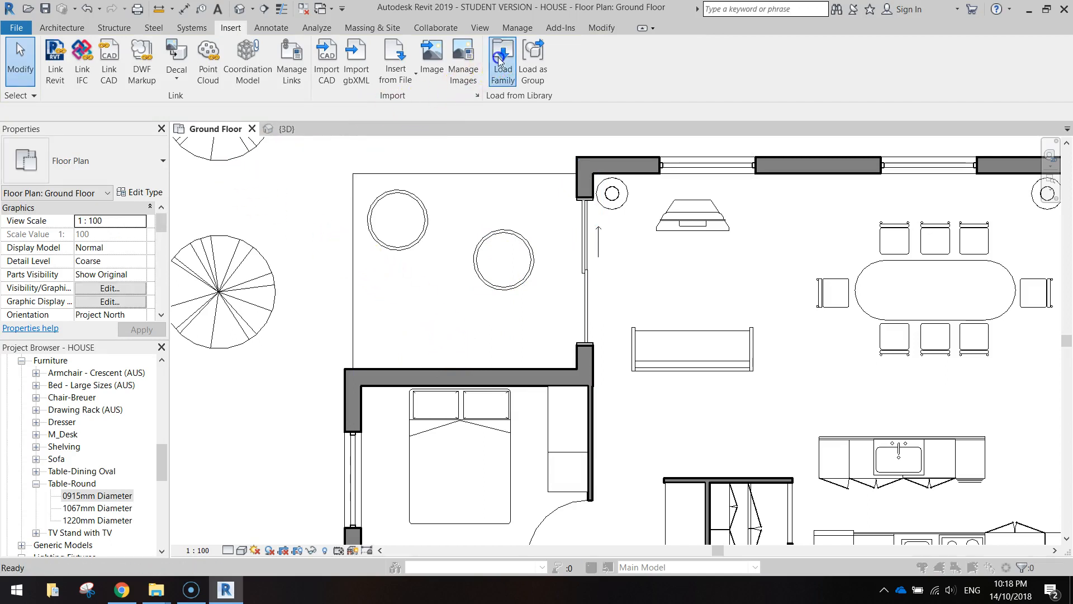
- Browse the Metric Library into Specialty Equipment and its subfolder to find the BBQ grill family
click(502, 54)
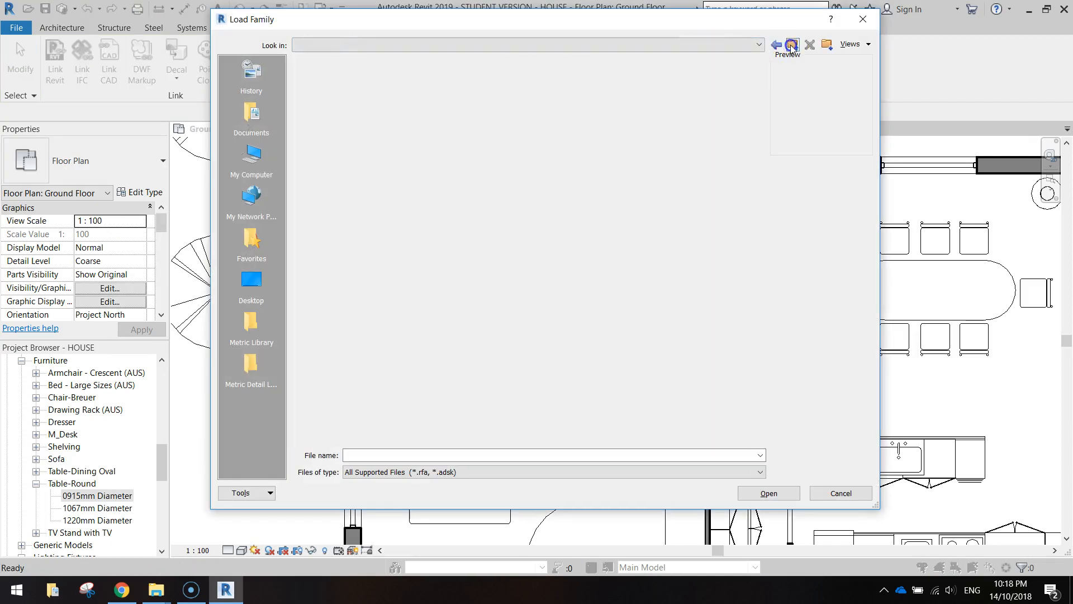
click(251, 323)
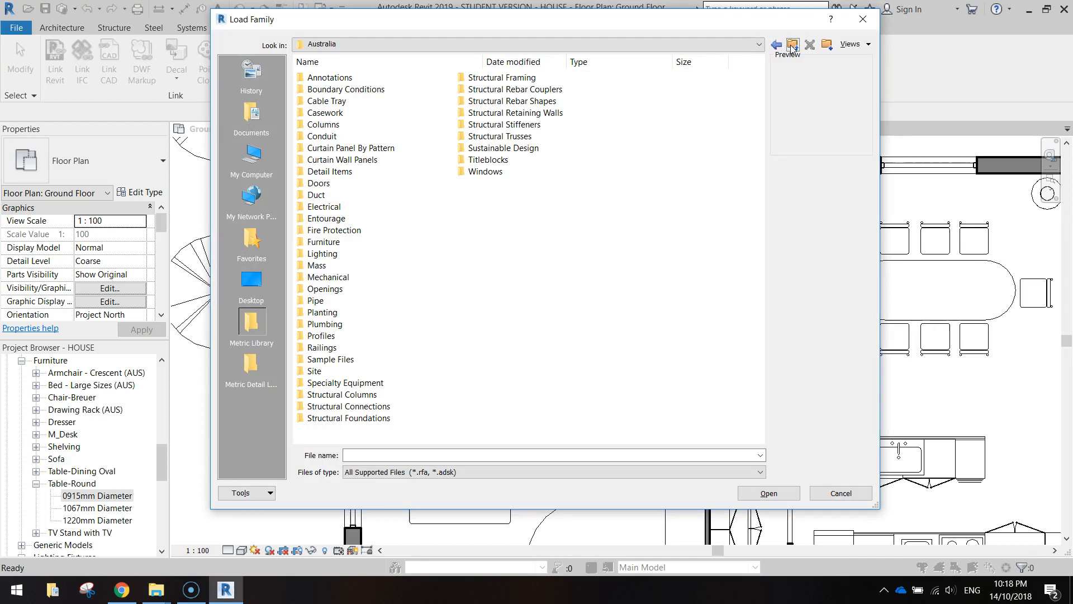
click(315, 371)
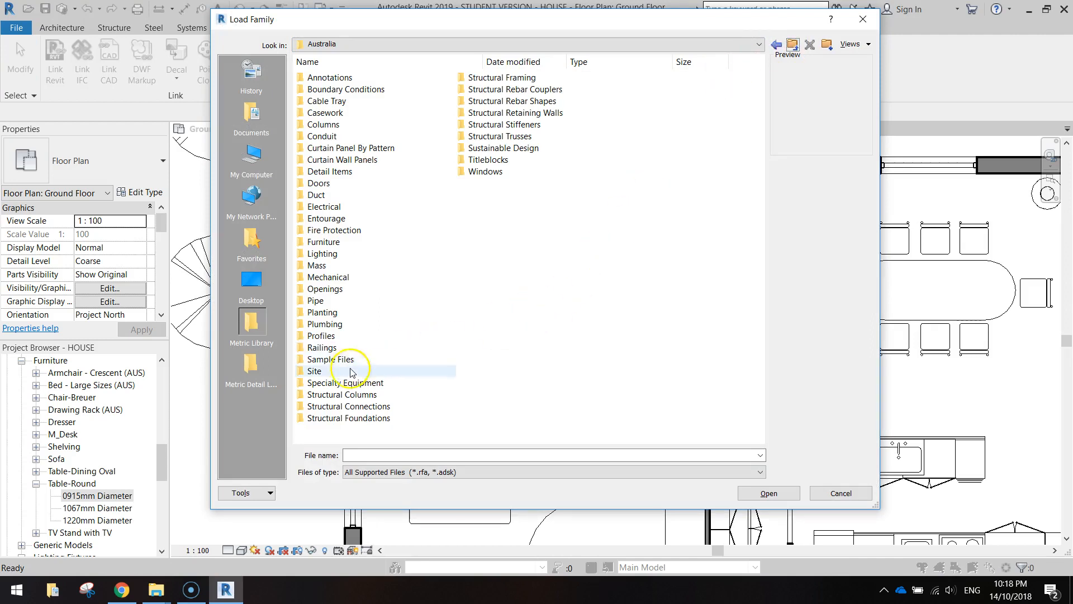
double_click(345, 382)
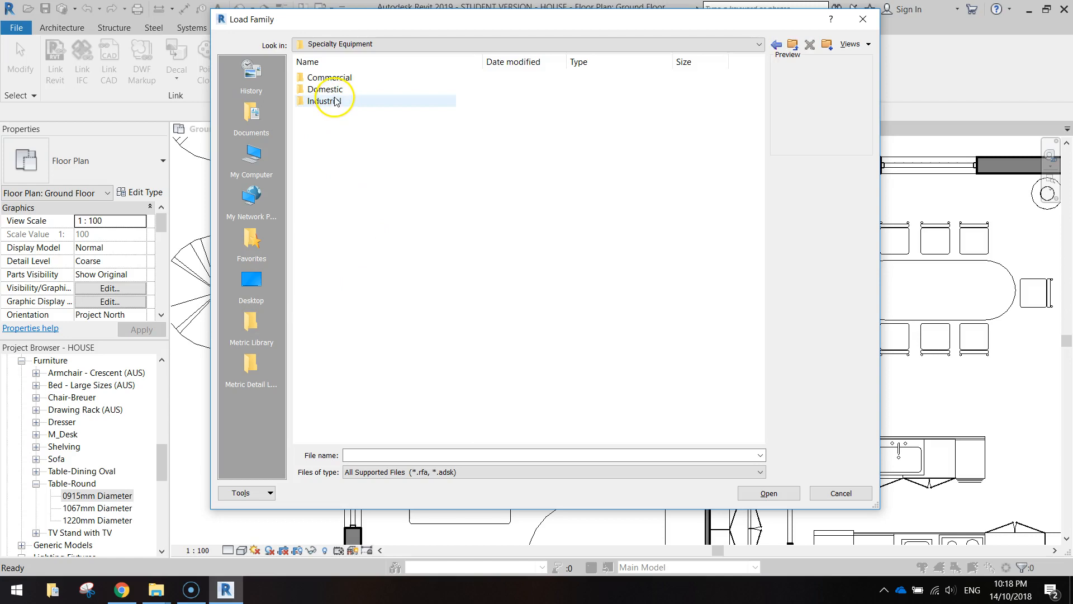
double_click(328, 88)
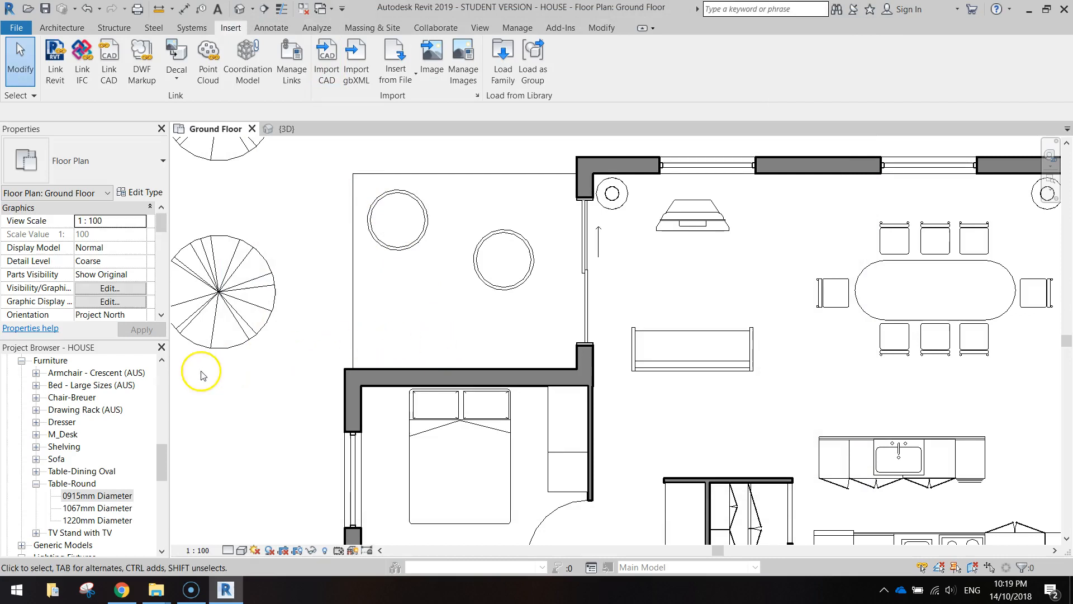
mouse_move(39, 485)
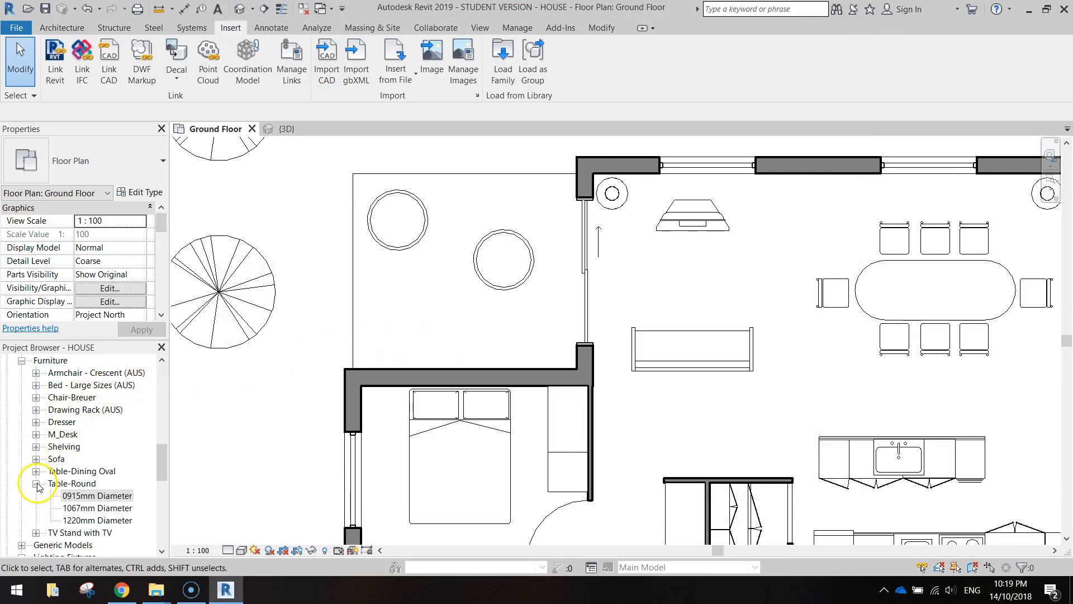
- Place the BBQ grill (AUS) from Specialty Equipment onto the deck beside the round tables
click(36, 483)
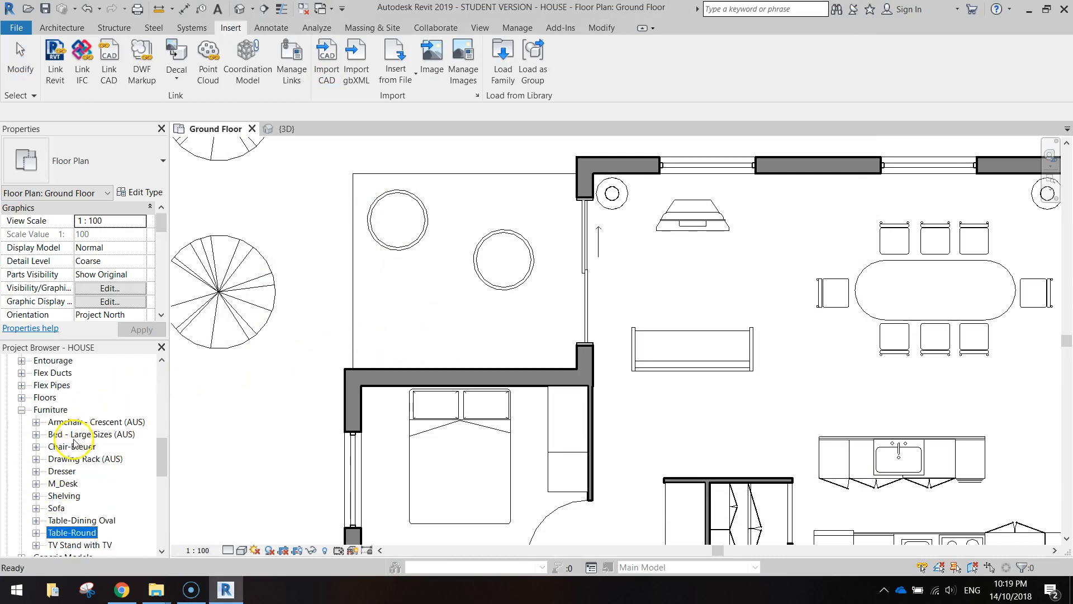
scroll(down, 3)
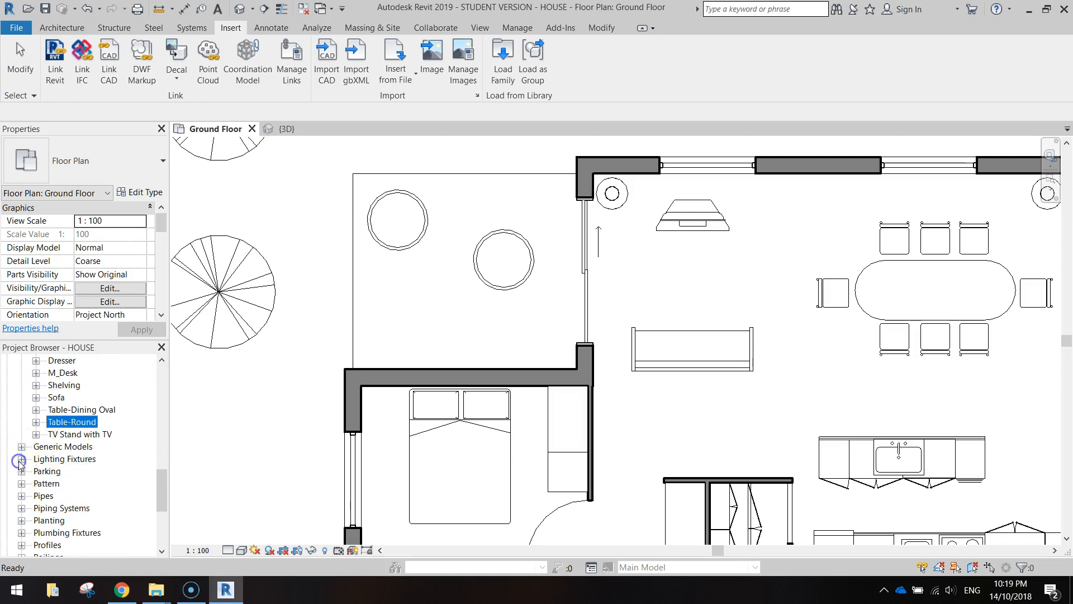
scroll(down, 3)
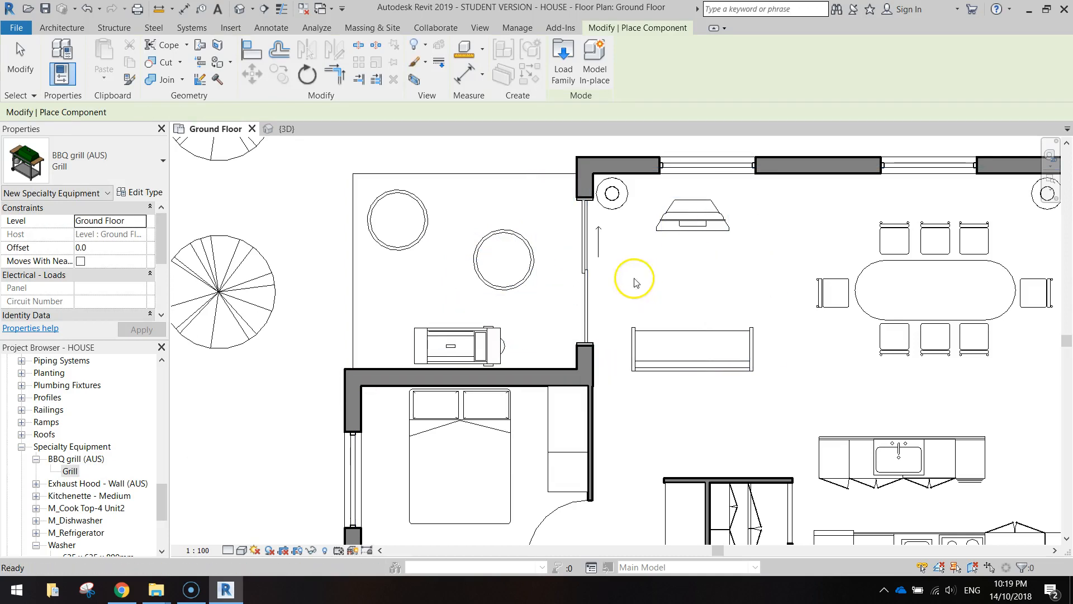
click(285, 128)
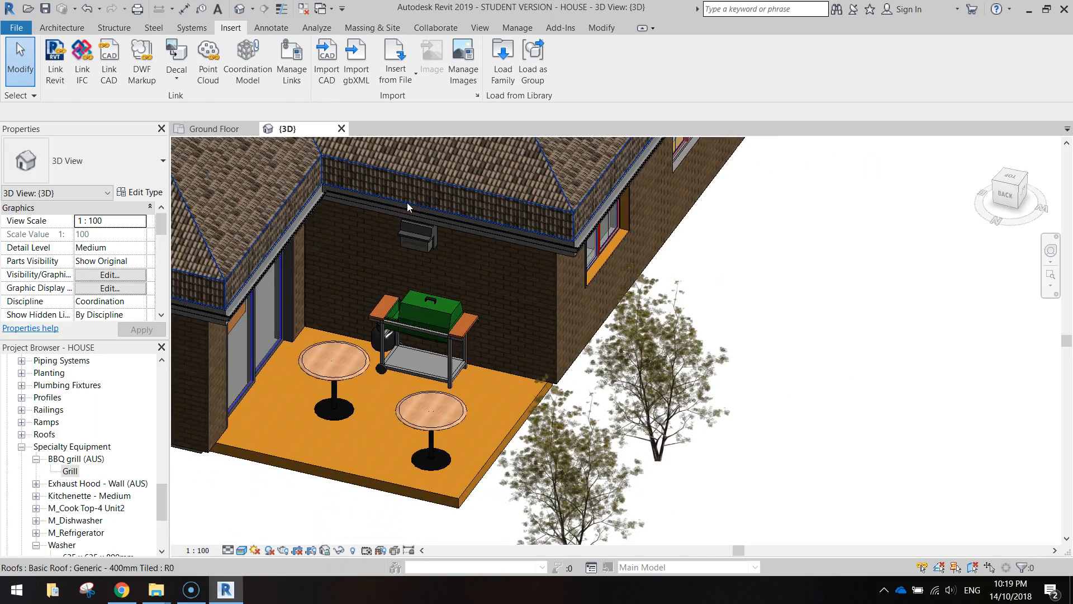
- Select the BBQ grill (AUS) on the back deck in the 3D view
click(427, 298)
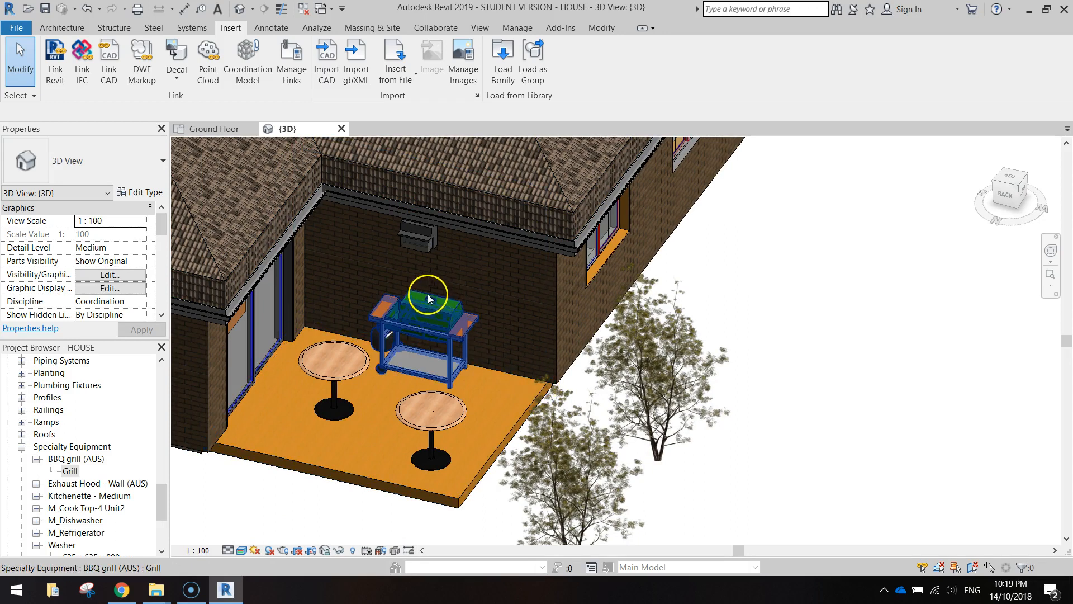